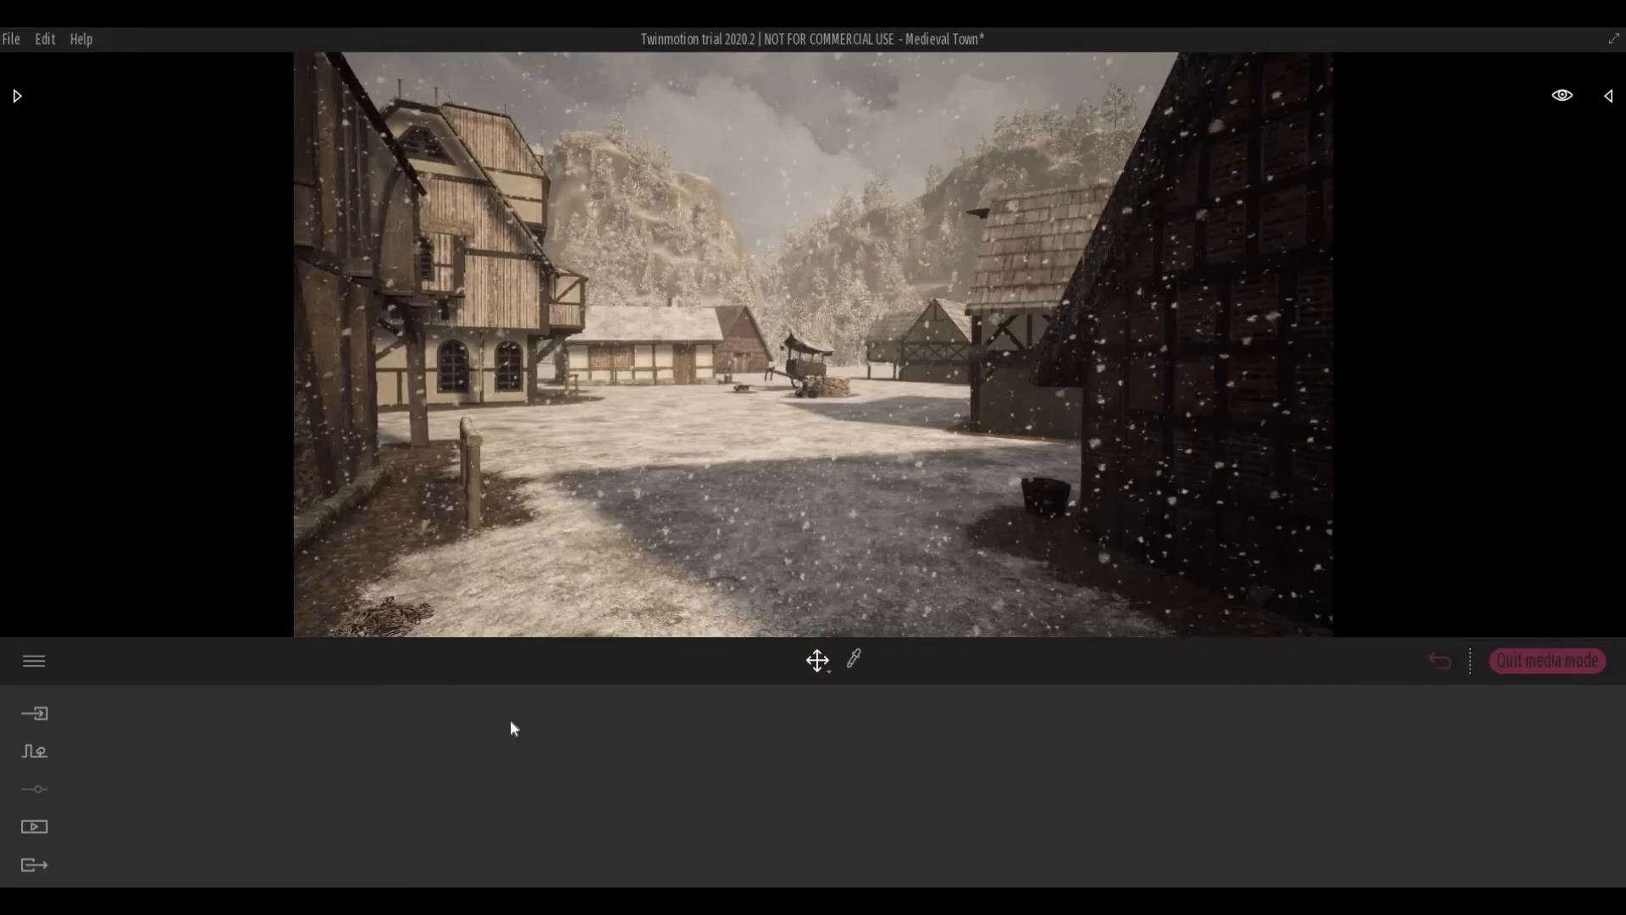
pyautogui.moveTo(519, 643)
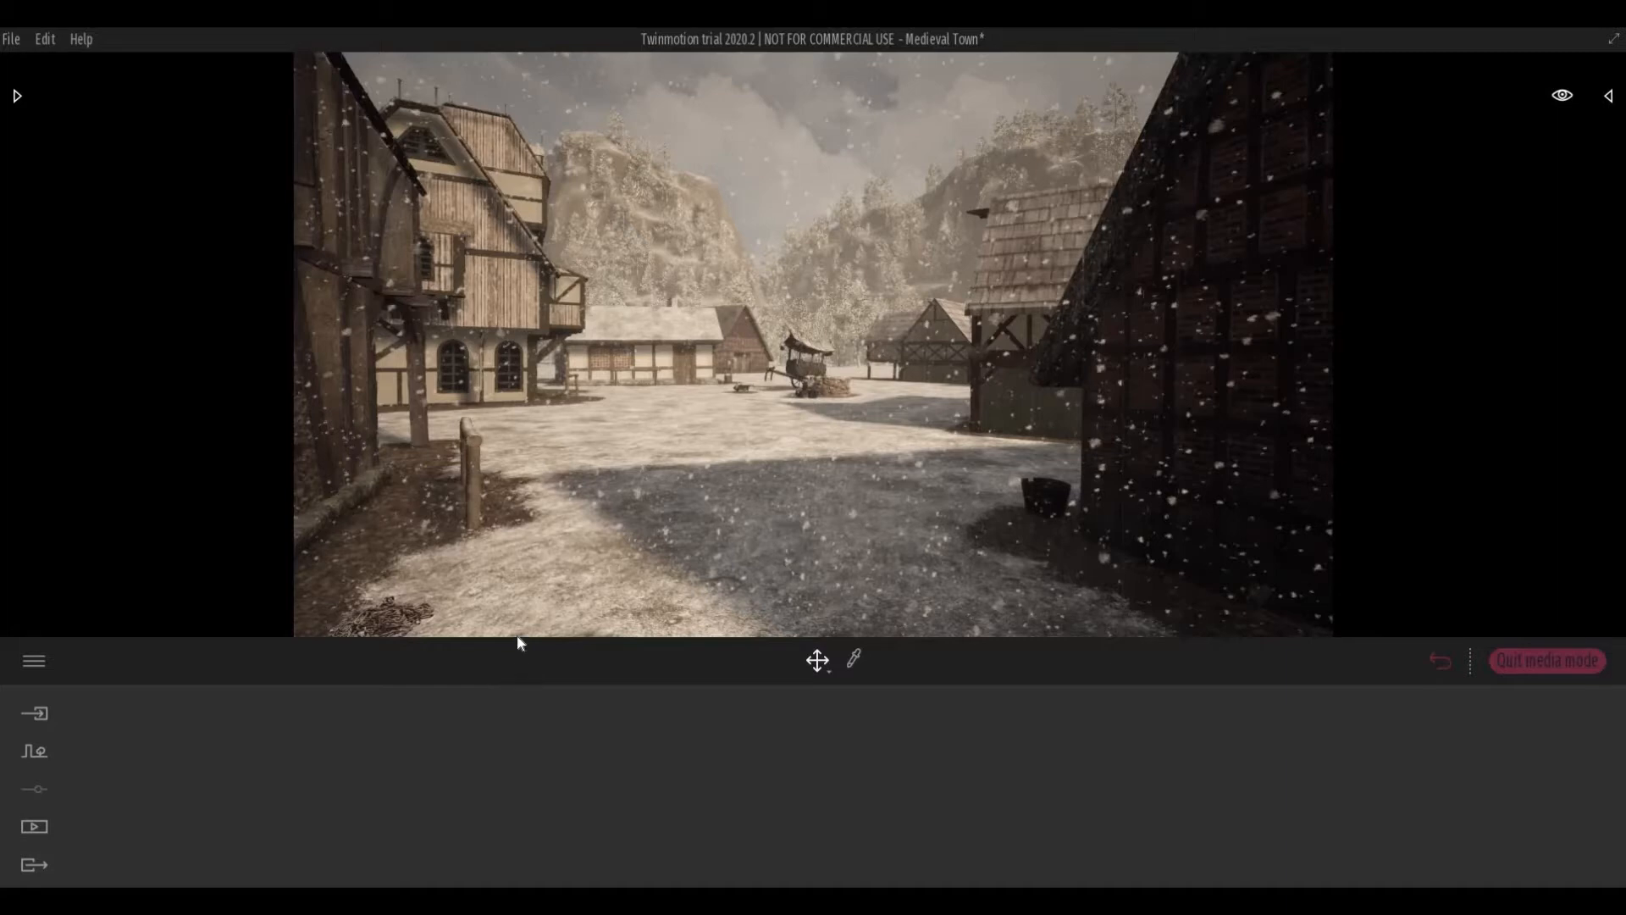
pyautogui.moveTo(728, 61)
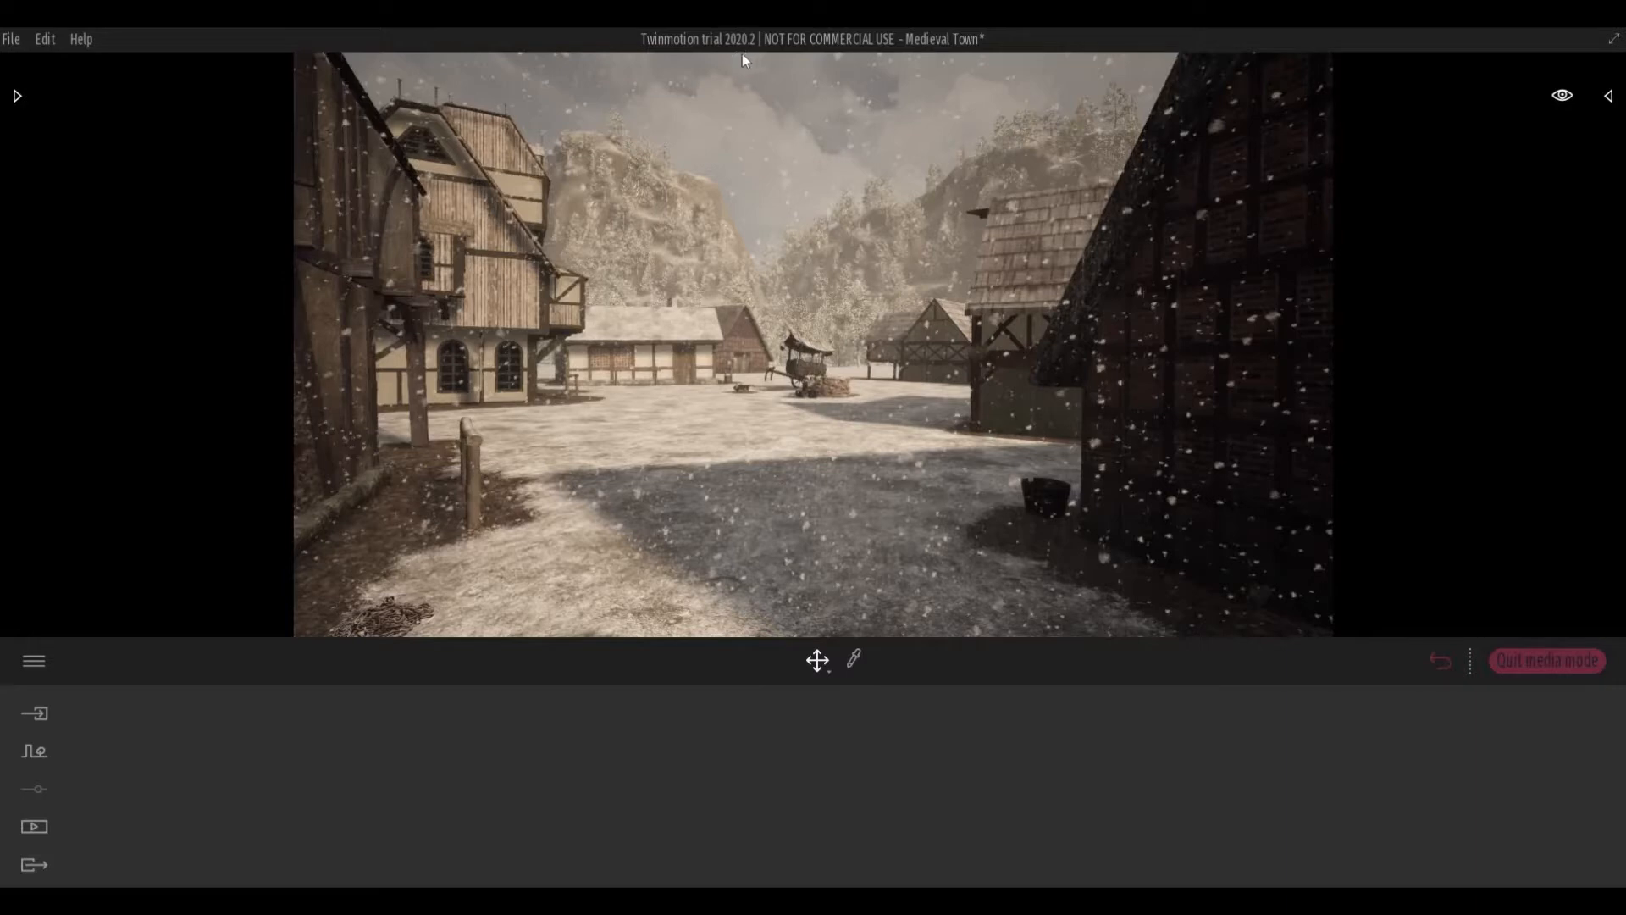
pyautogui.moveTo(664, 215)
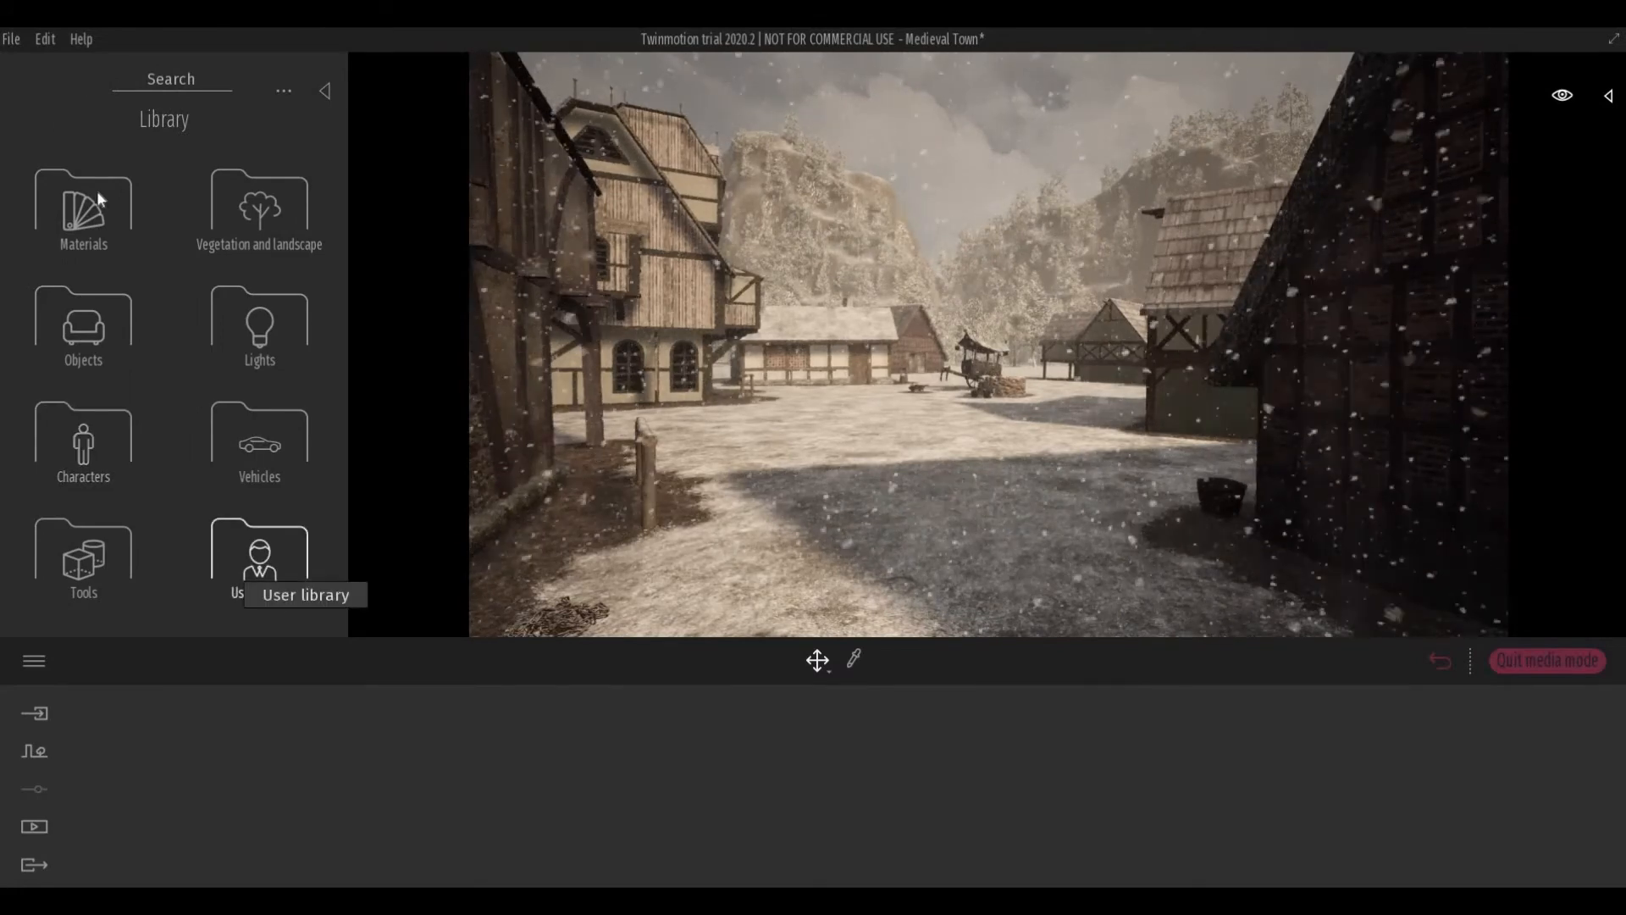
pyautogui.moveTo(259, 561)
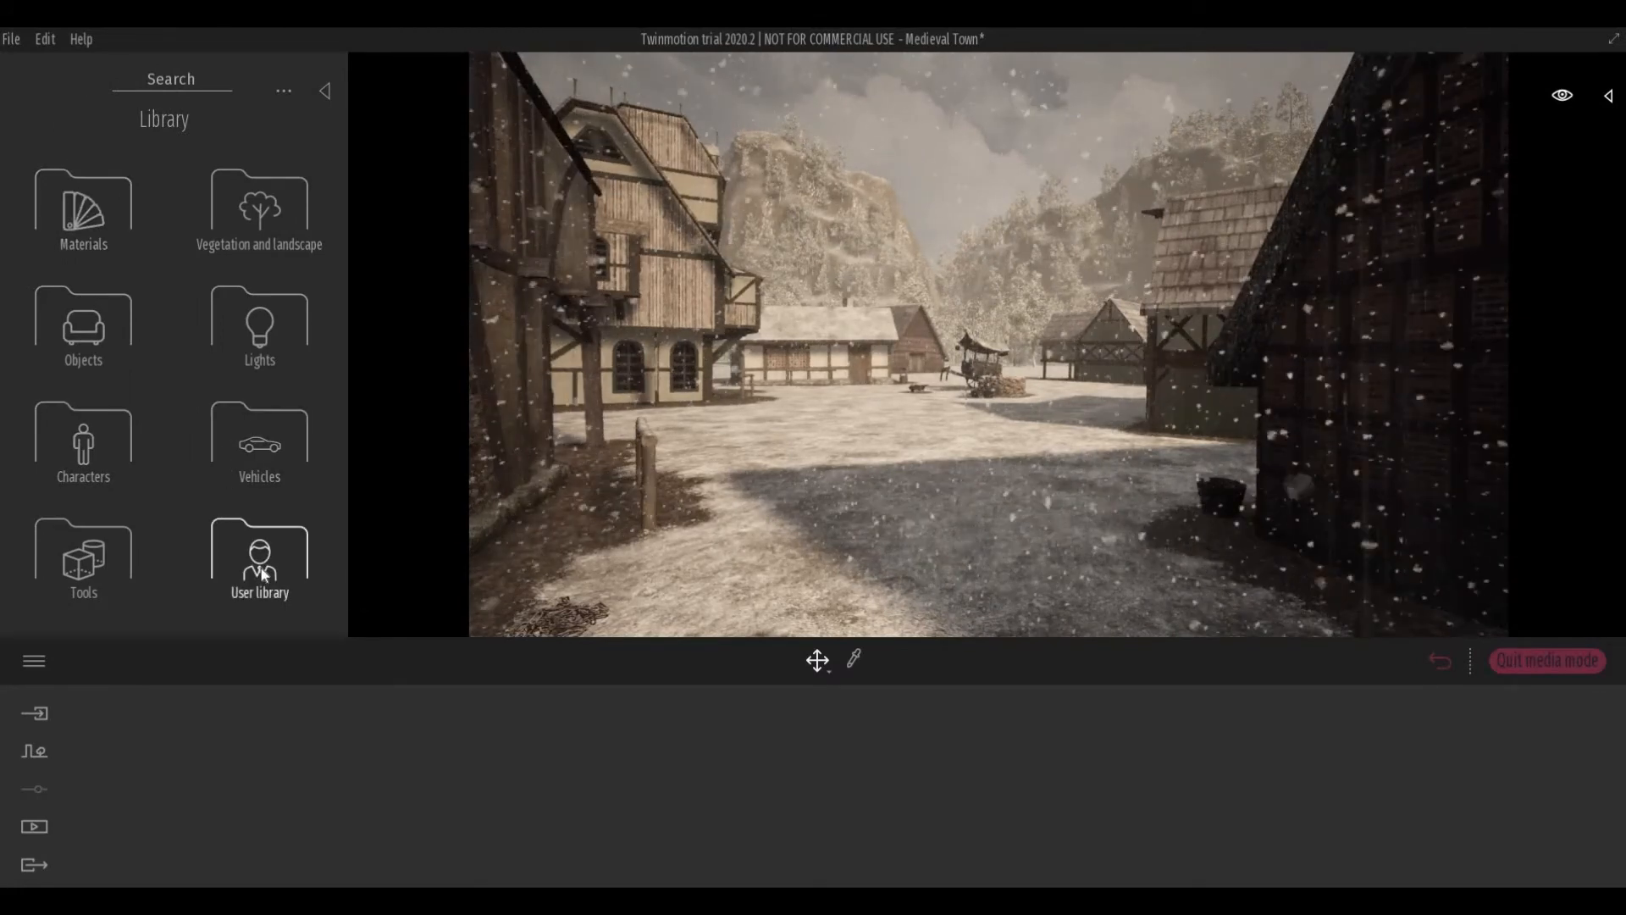
# Browse the User library collection and its custom folders such as Bed, kitchen and Medieval Town
pyautogui.click(259, 555)
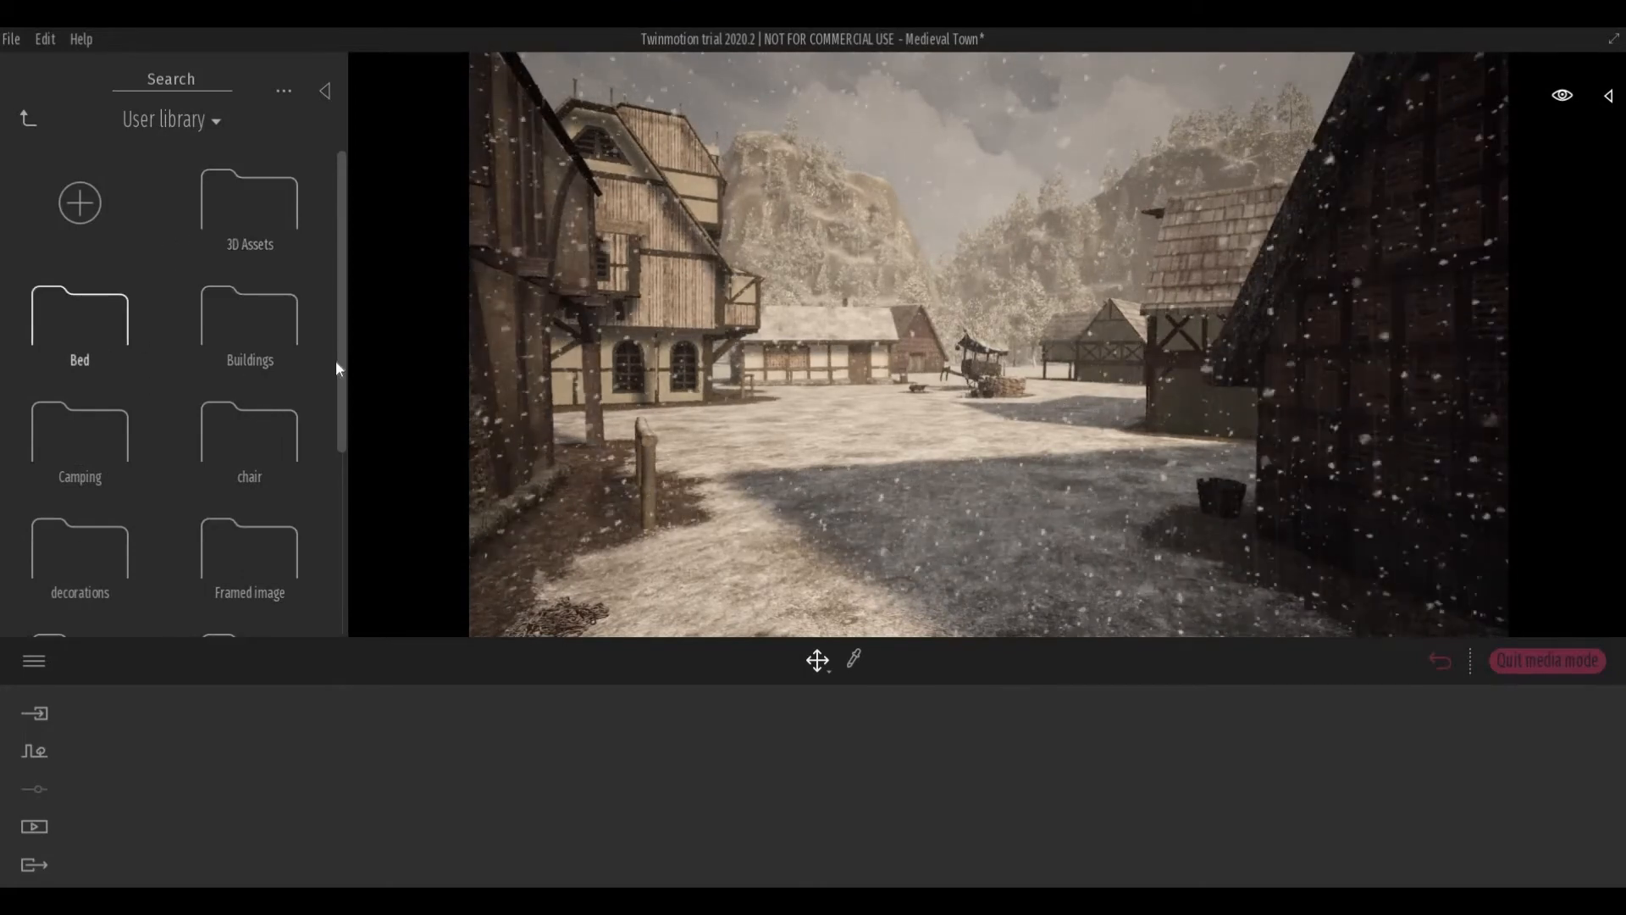
pyautogui.scroll(-3)
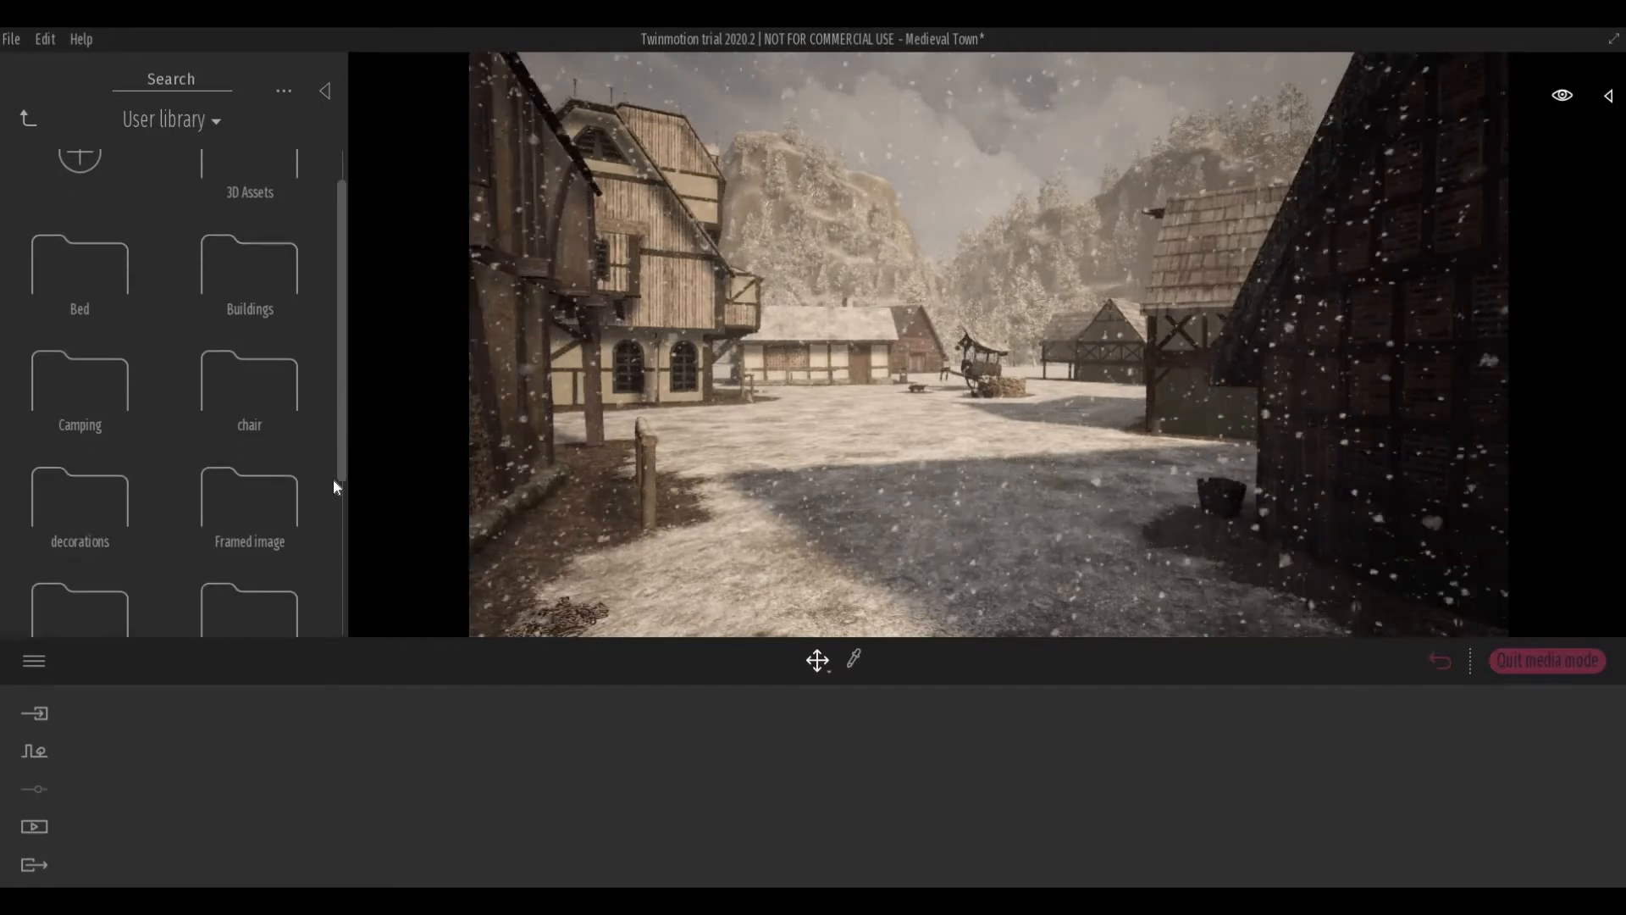
pyautogui.scroll(-3)
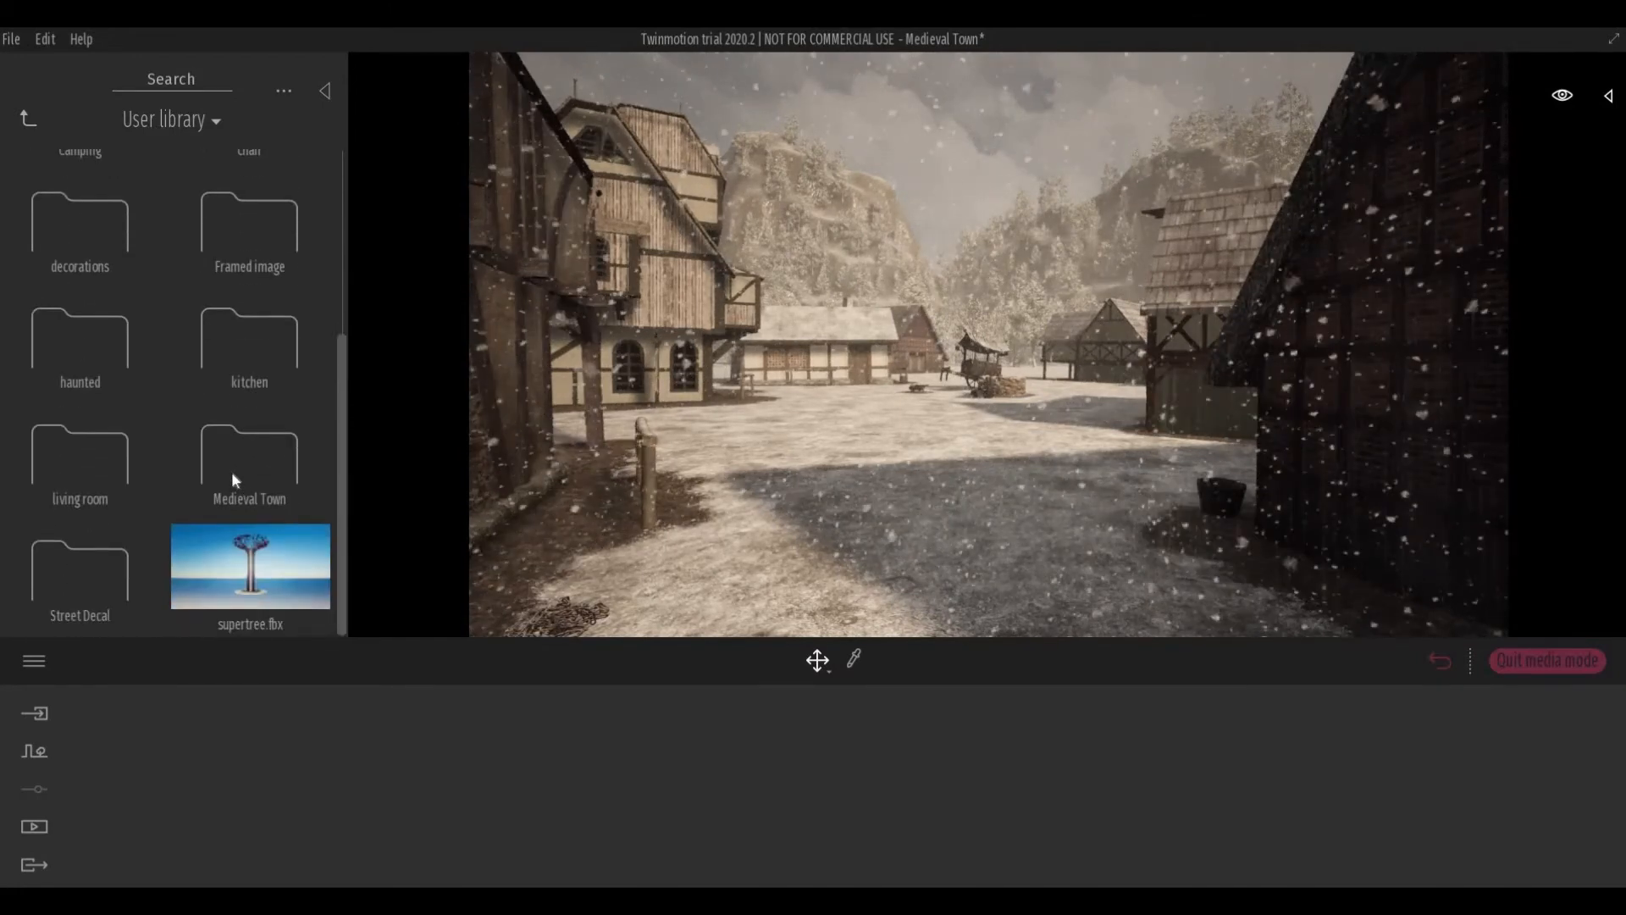
pyautogui.doubleClick(247, 461)
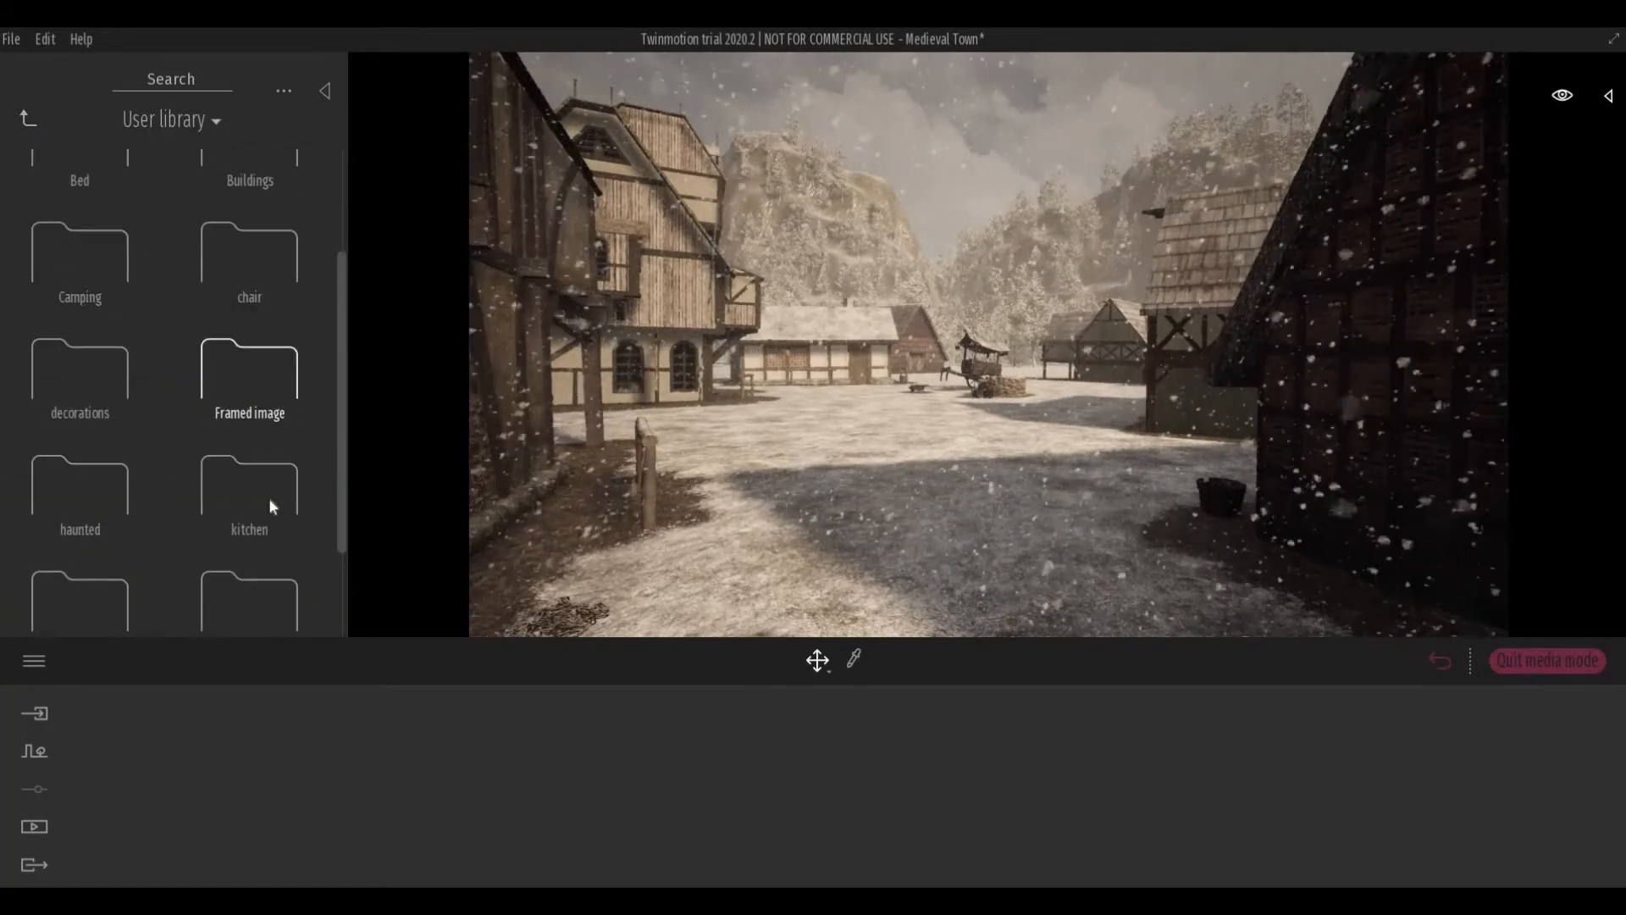
pyautogui.scroll(-3)
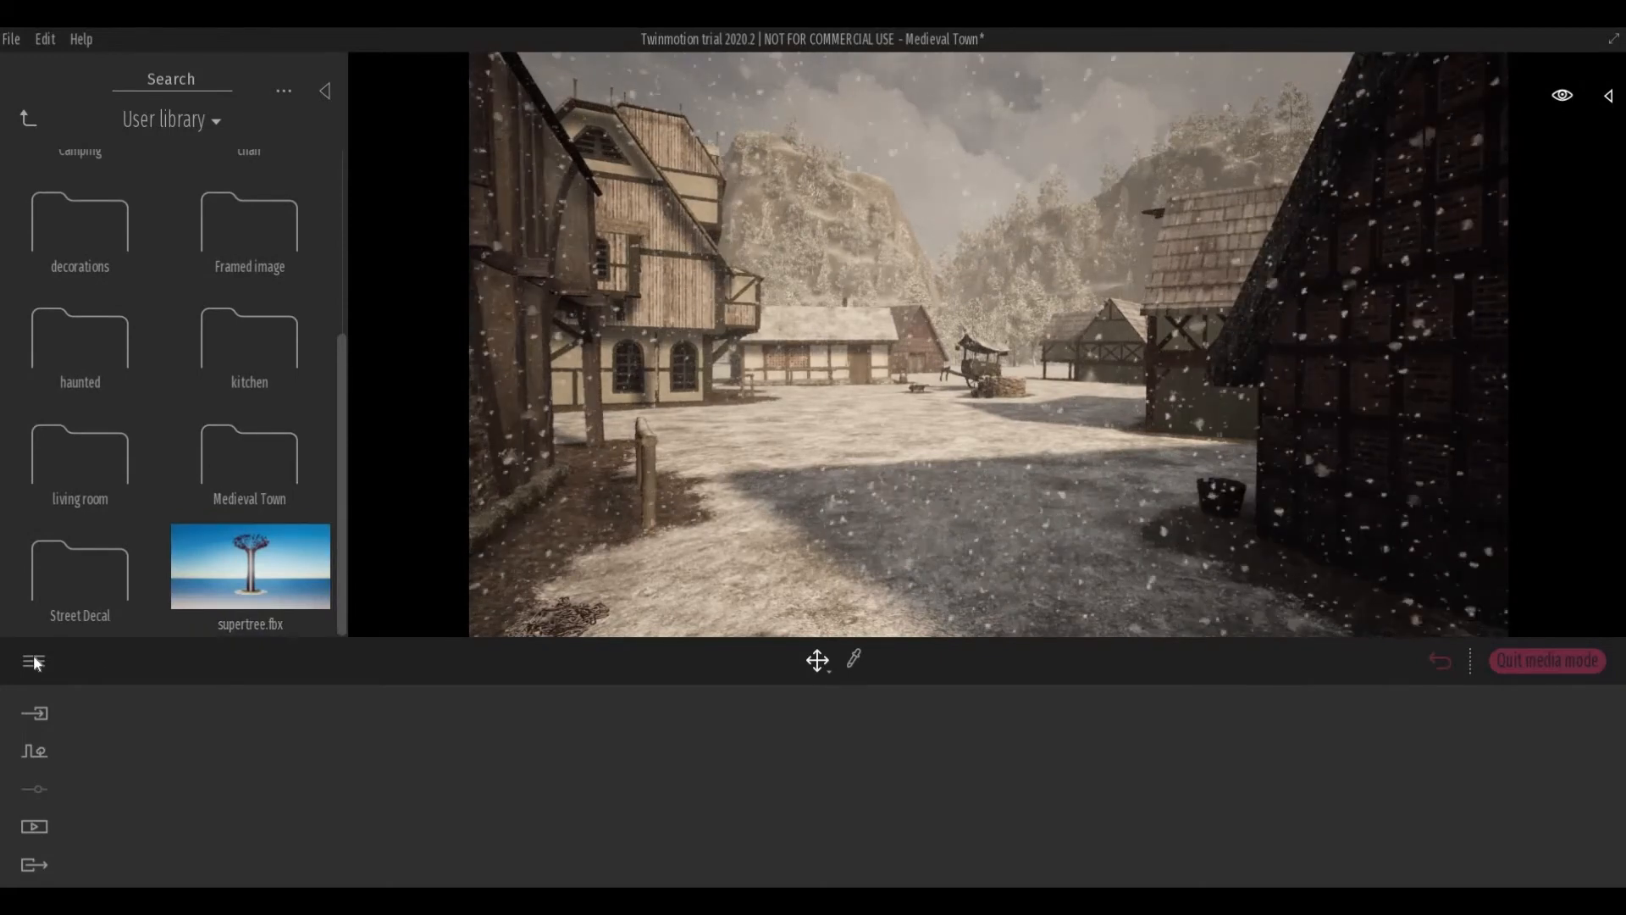
pyautogui.moveTo(32, 662)
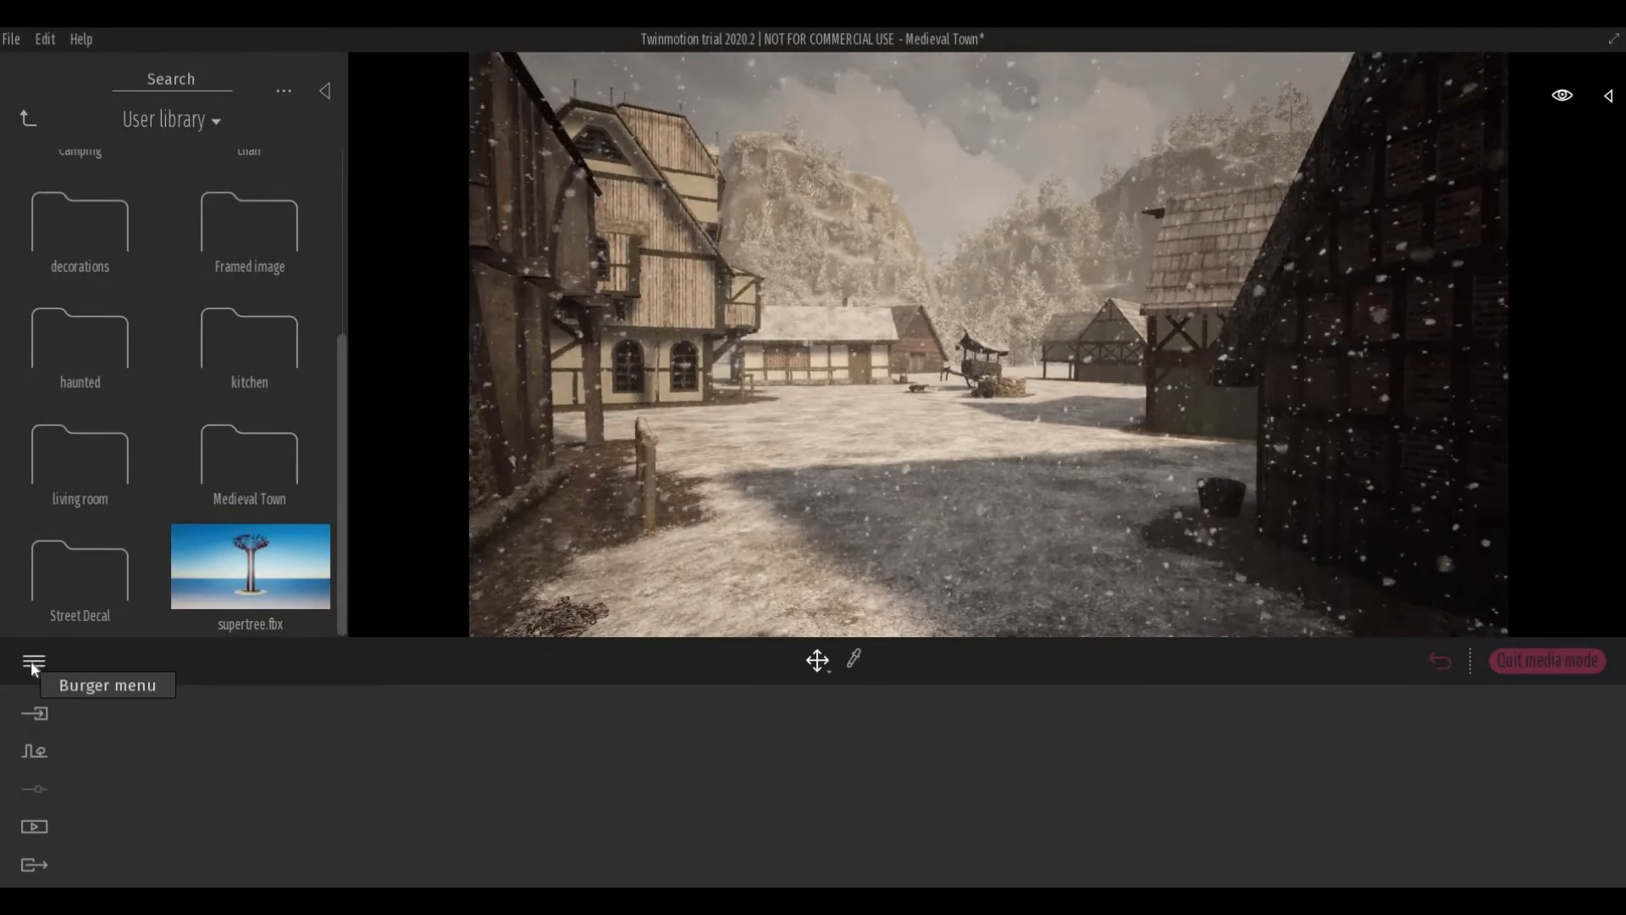
# Reach Preferences > Custom paths and browse the User library folder location in a Select Folder dialog
pyautogui.click(32, 661)
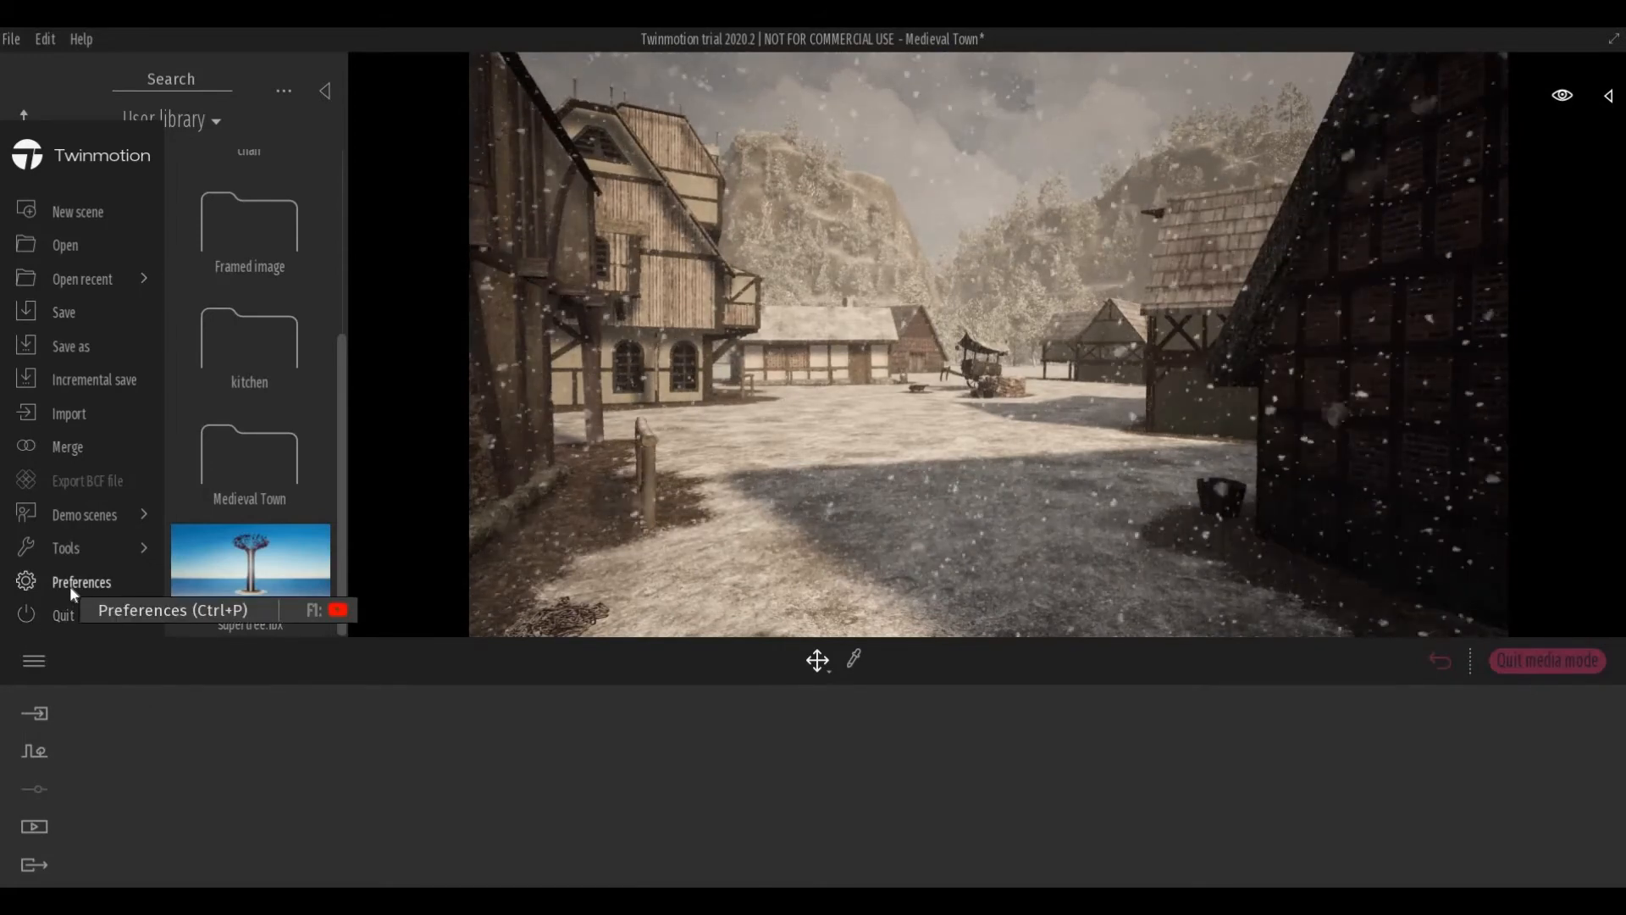
pyautogui.click(81, 581)
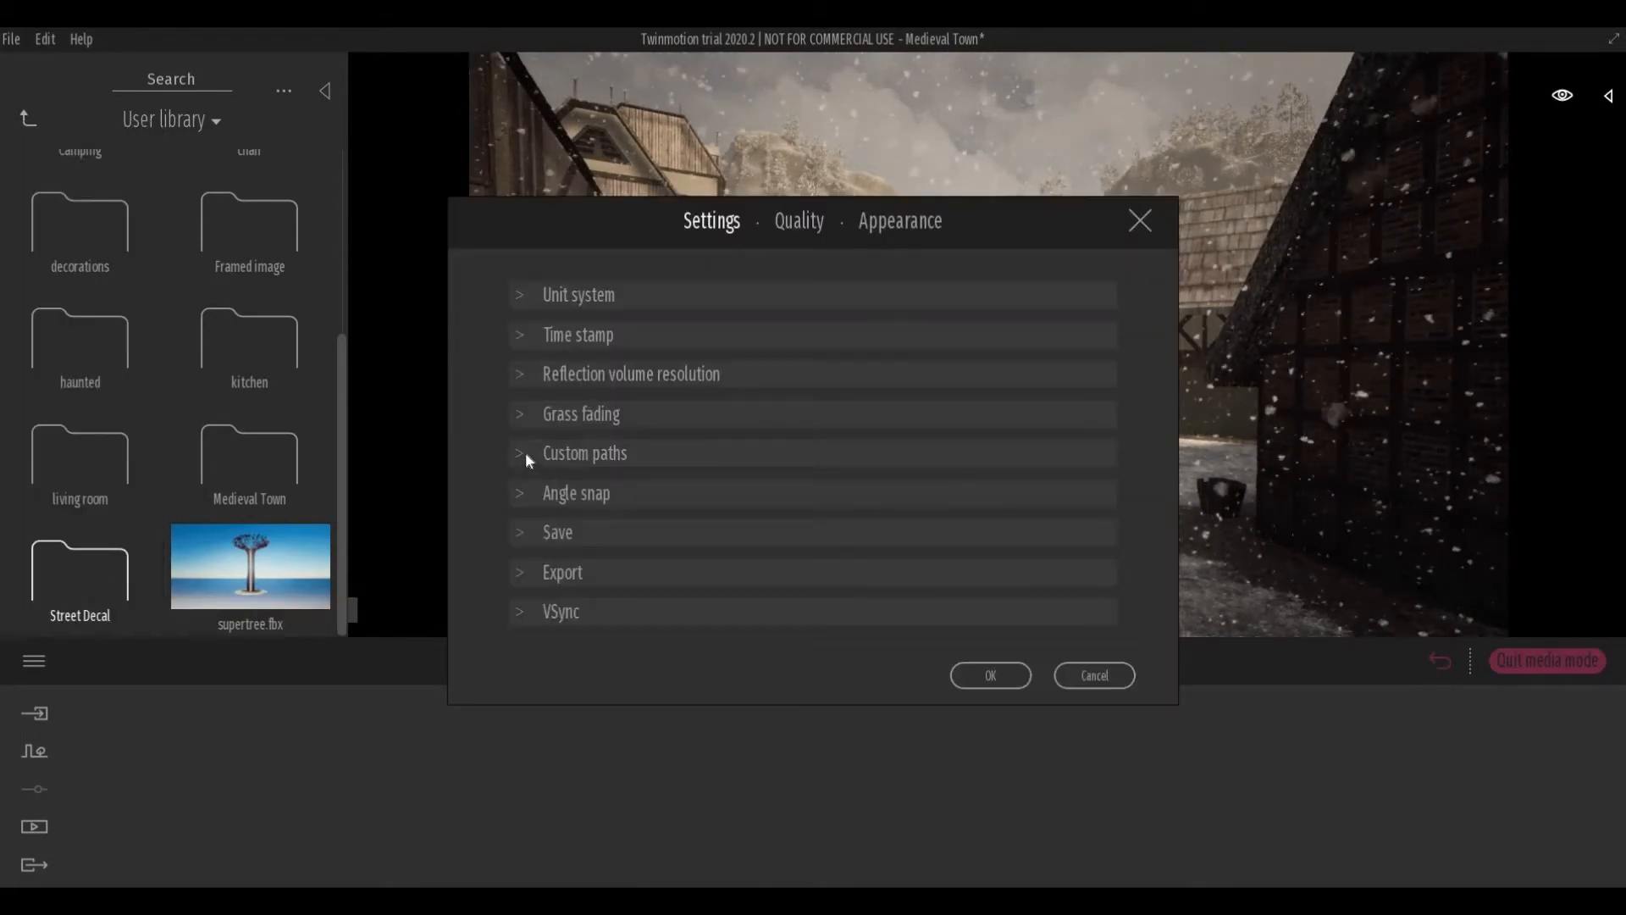
pyautogui.click(584, 453)
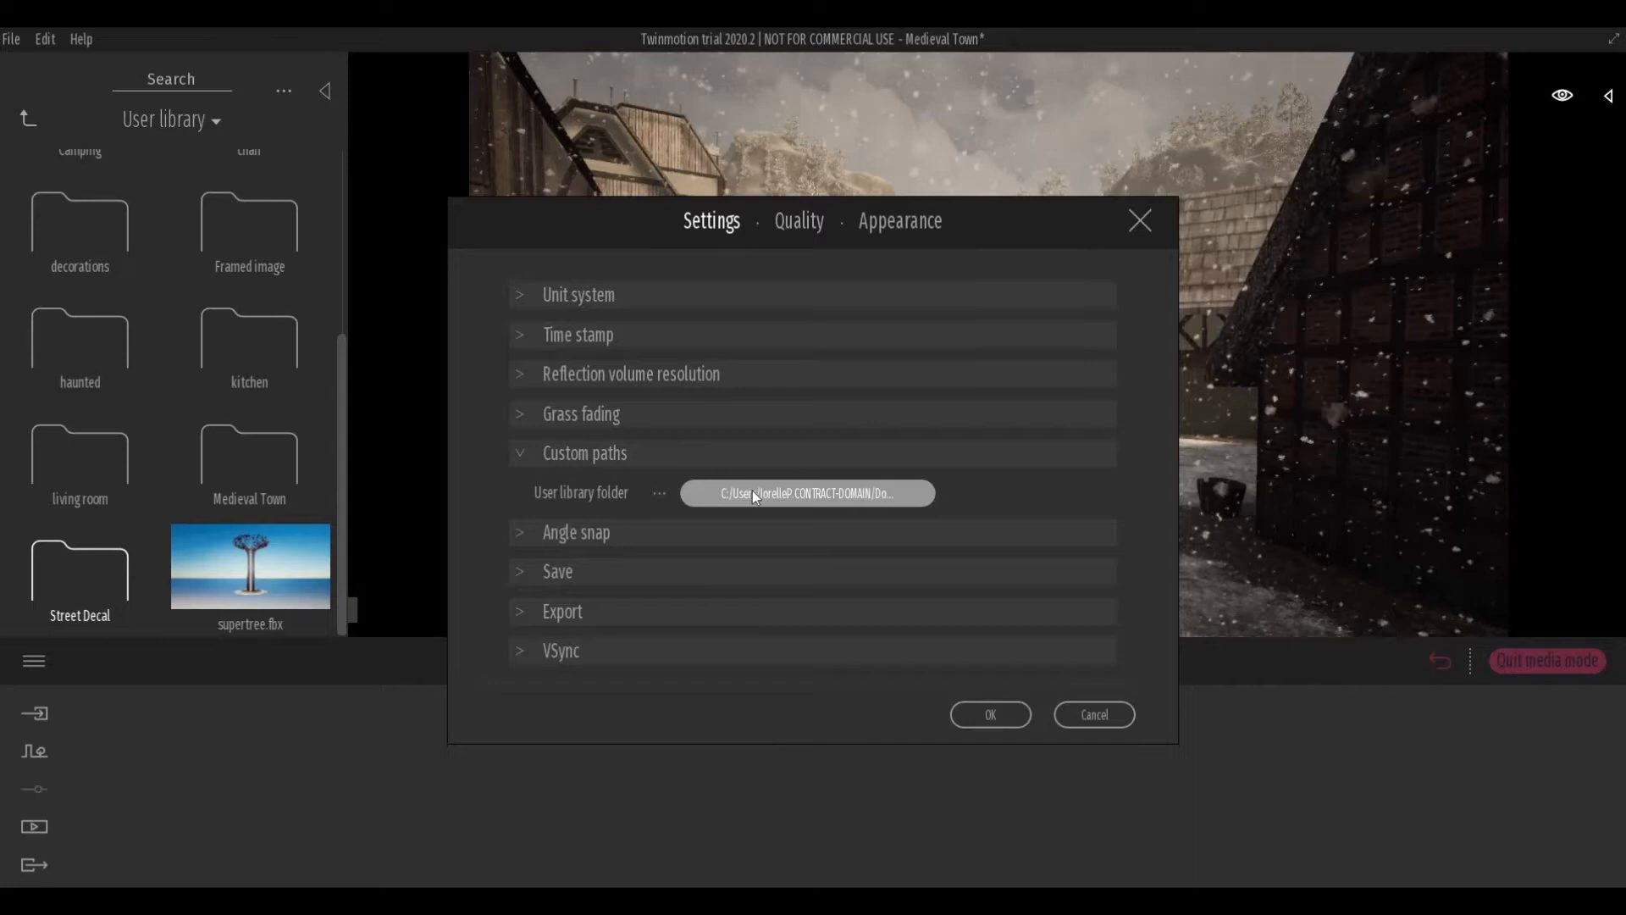
pyautogui.click(657, 493)
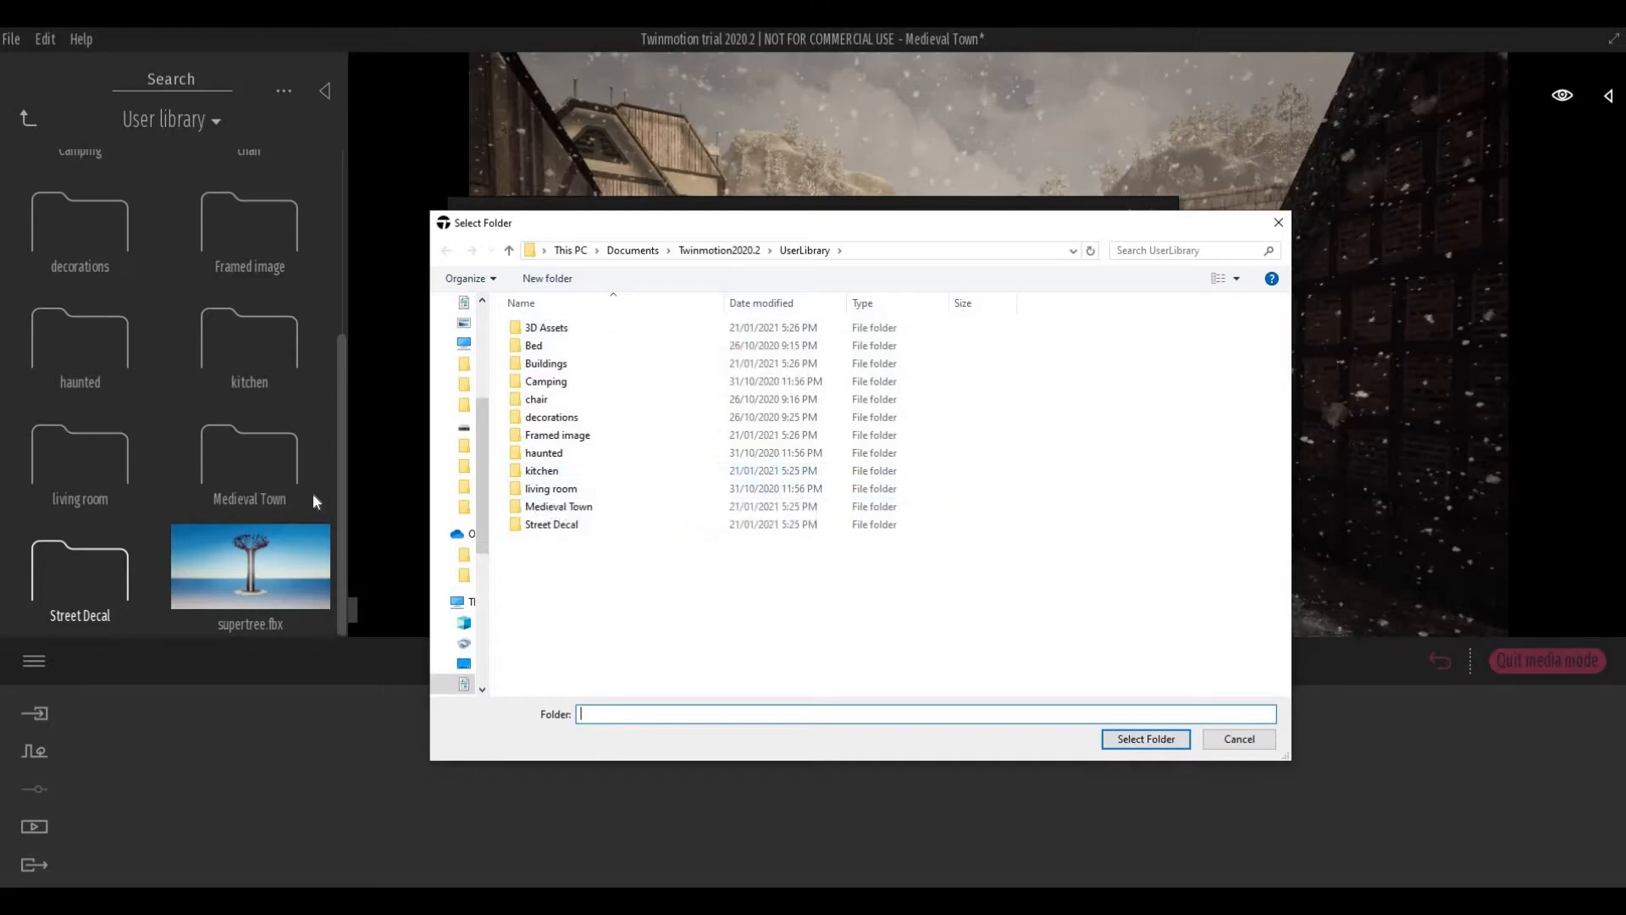
pyautogui.moveTo(552, 524)
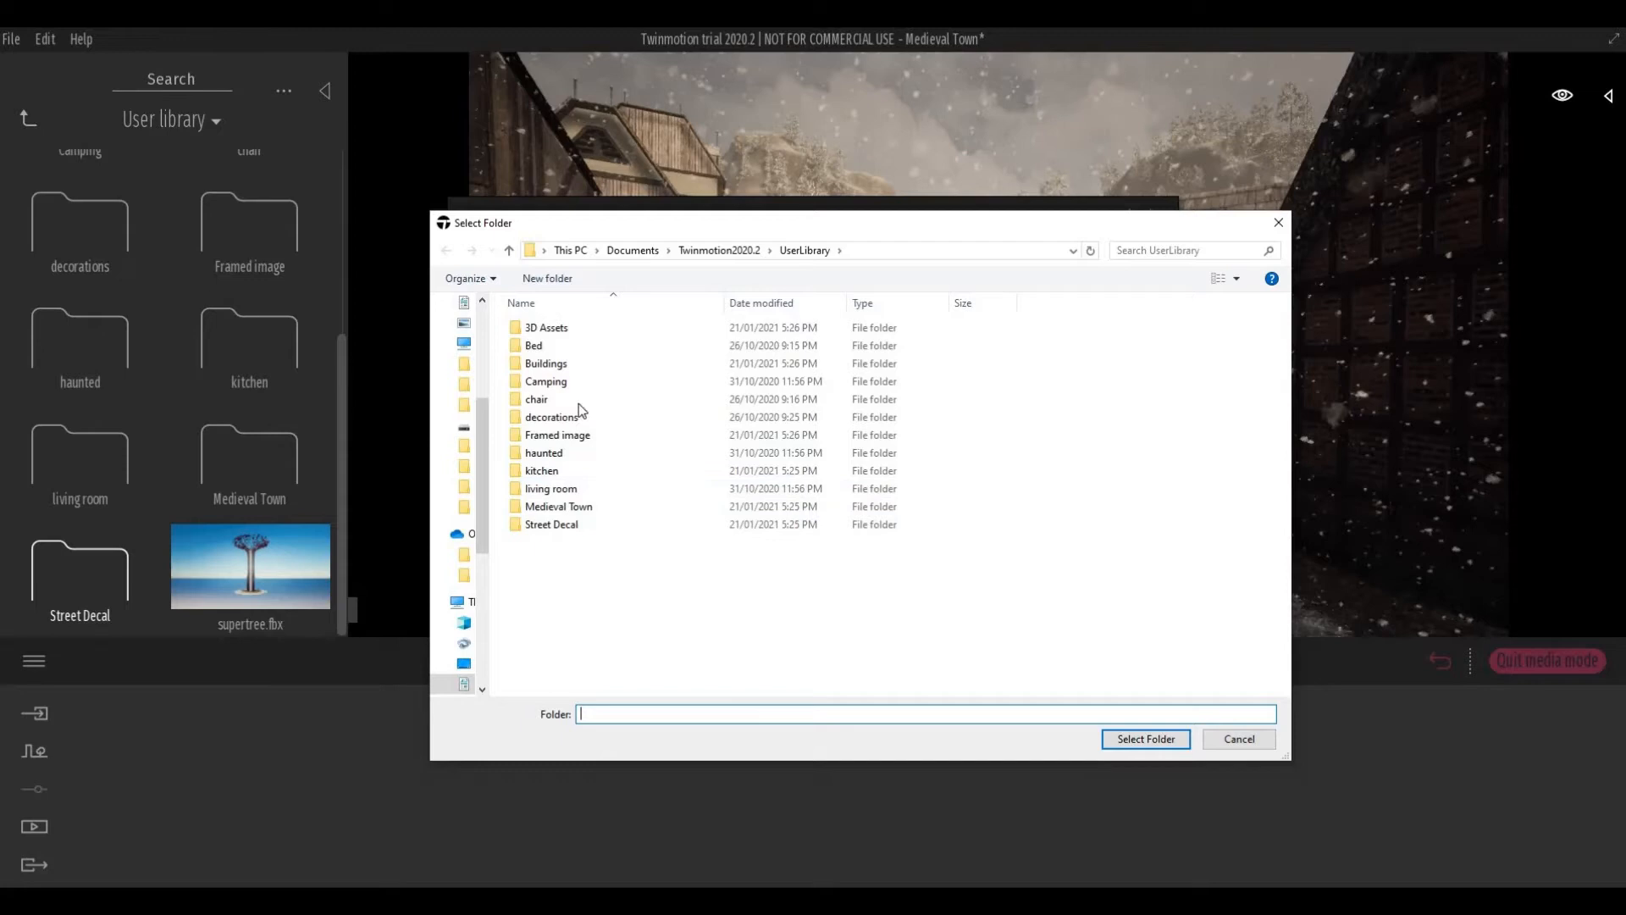
# View the Documents > Twinmotion2020.2 > UserLibrary contents with Bed, Buildings and Camping folders
pyautogui.click(540, 469)
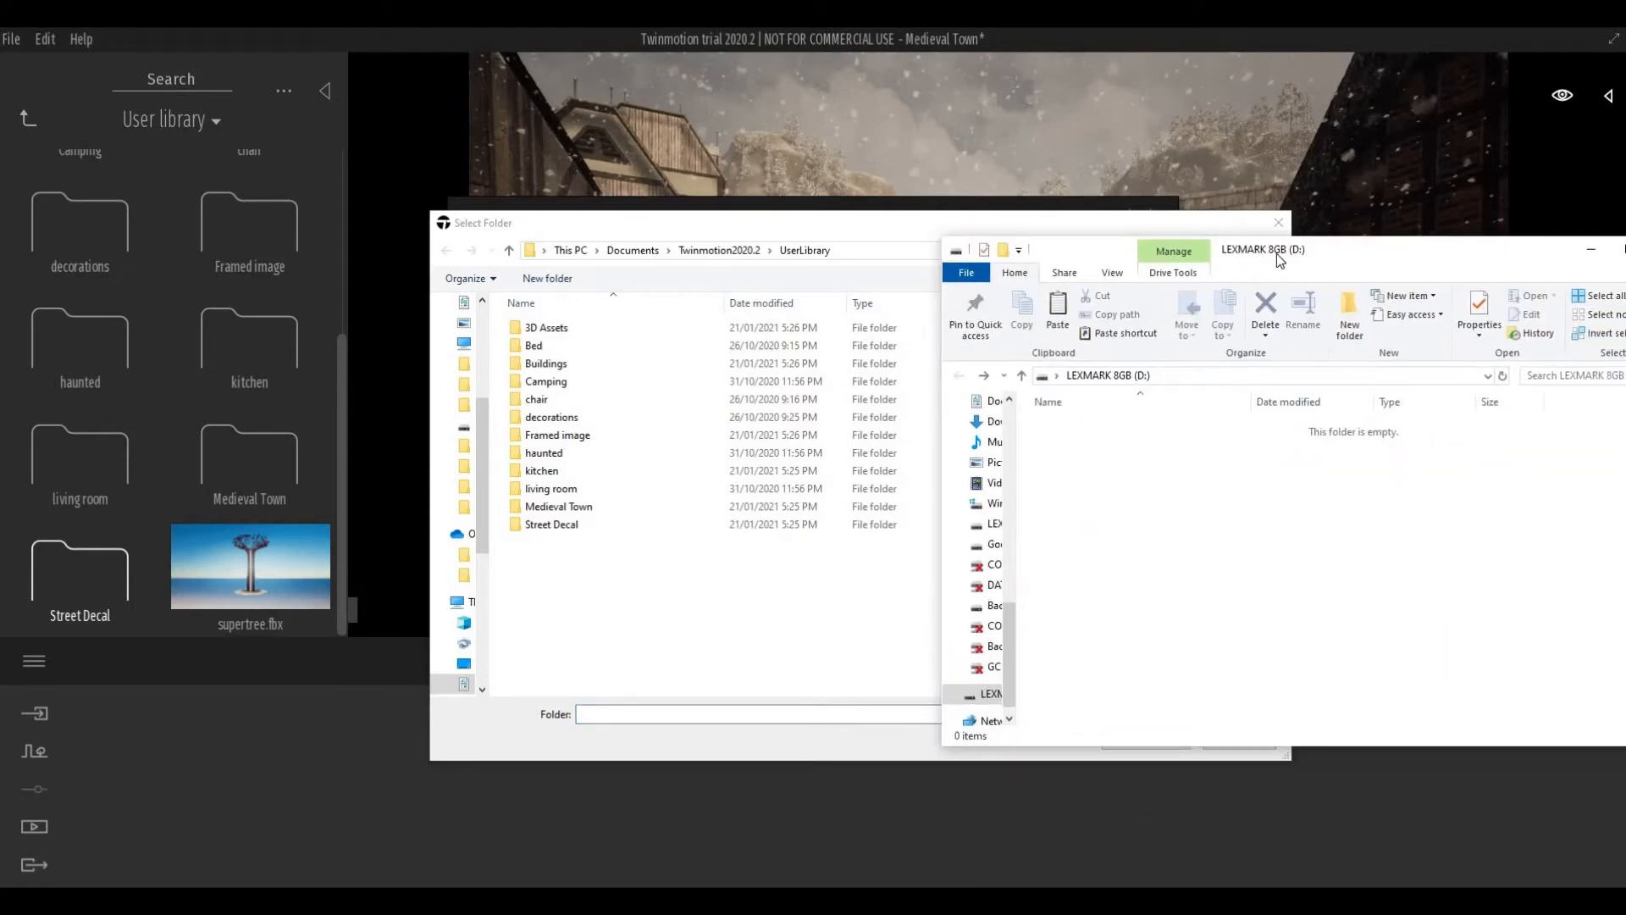
pyautogui.moveTo(1255, 357)
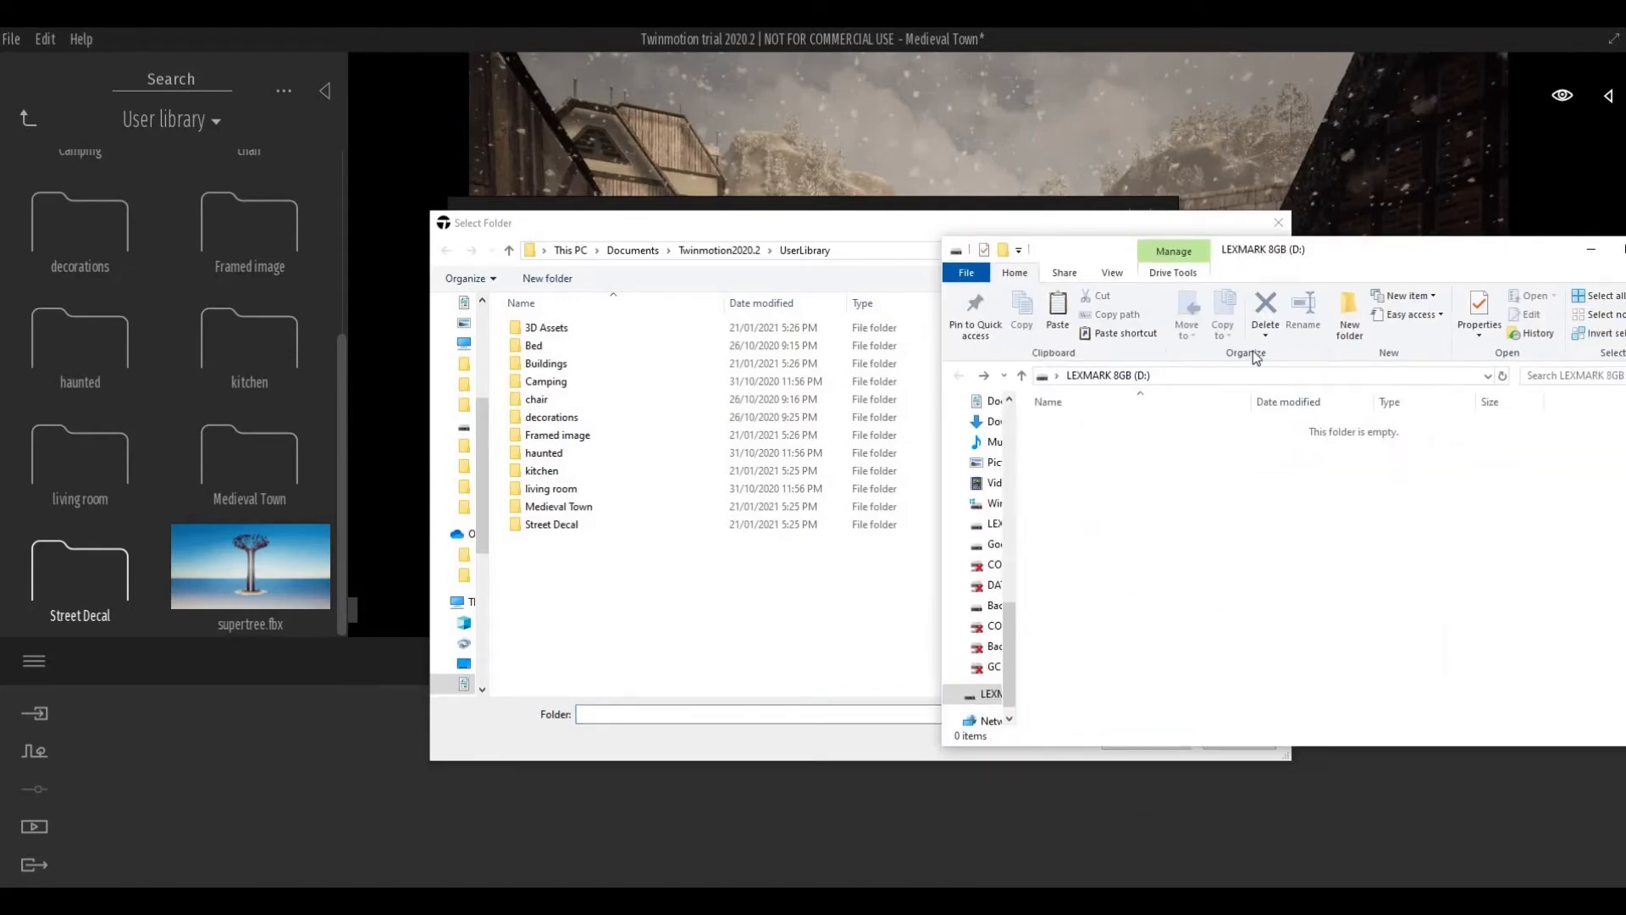
# Pick the Bed folder in UserLibrary to copy onto the empty LEXMARK 8GB (D:) drive
pyautogui.click(545, 362)
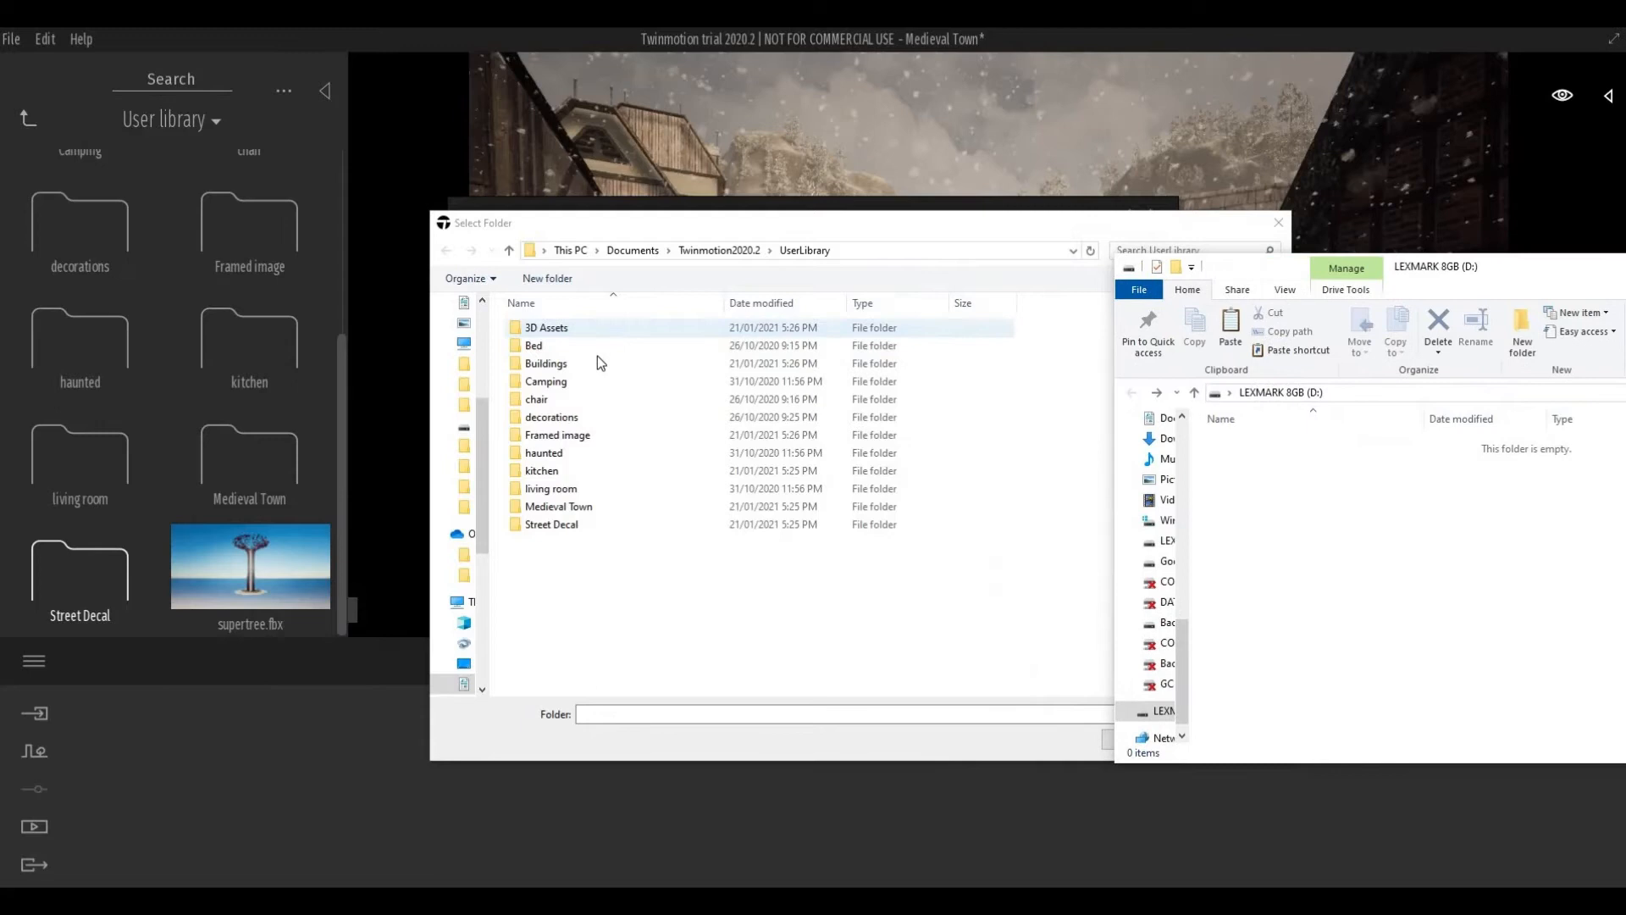
pyautogui.click(534, 346)
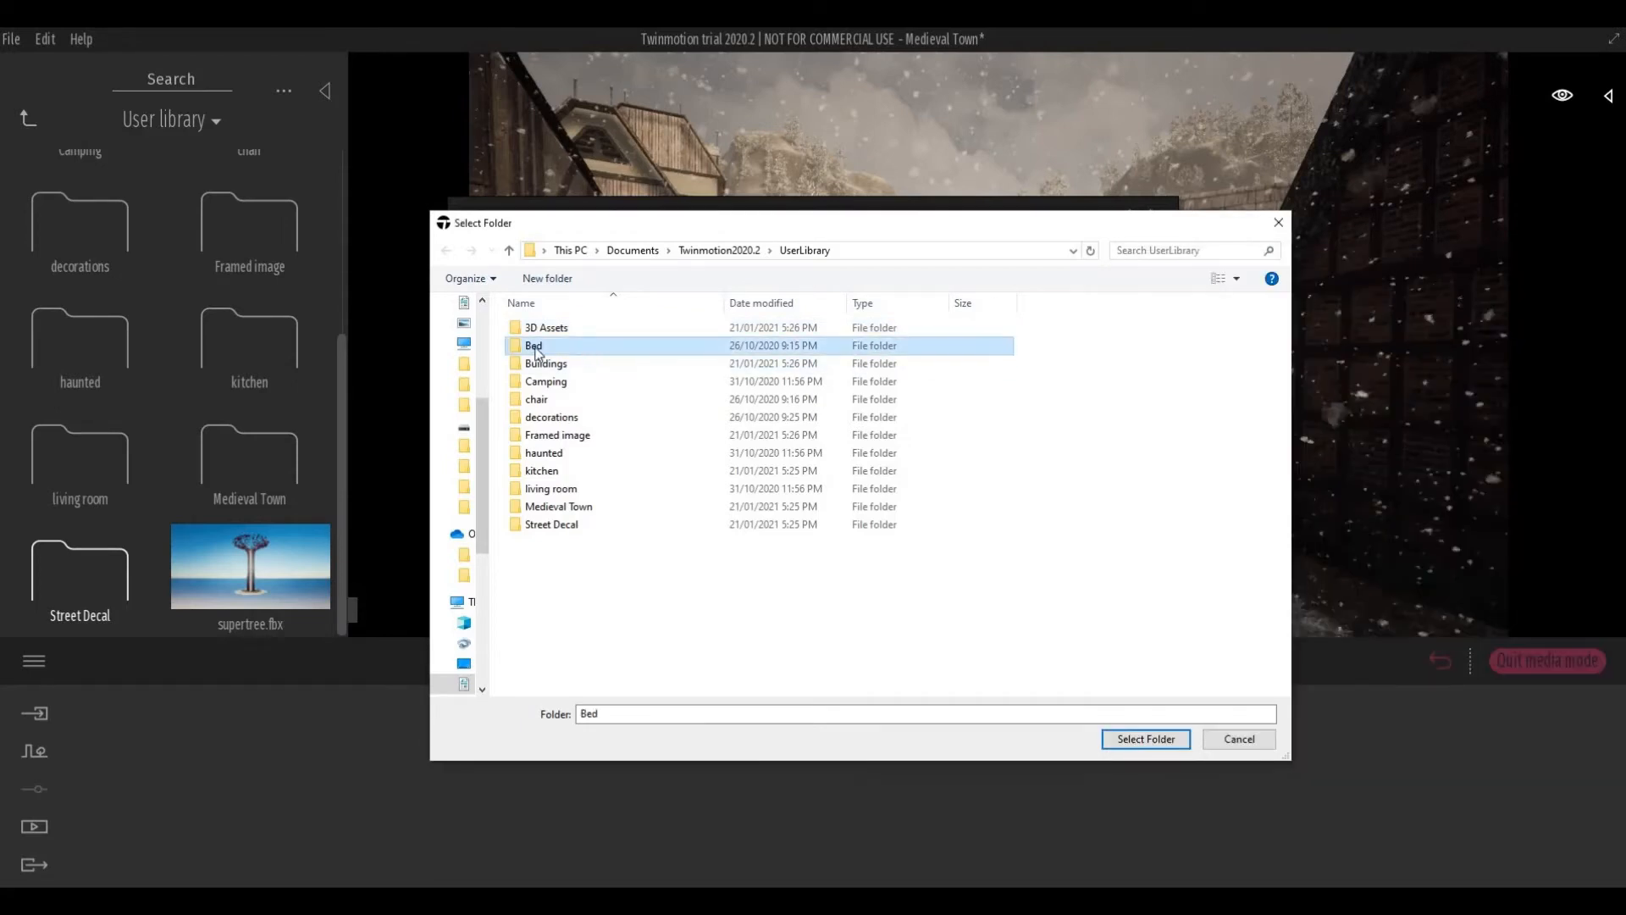
pyautogui.moveTo(549, 351)
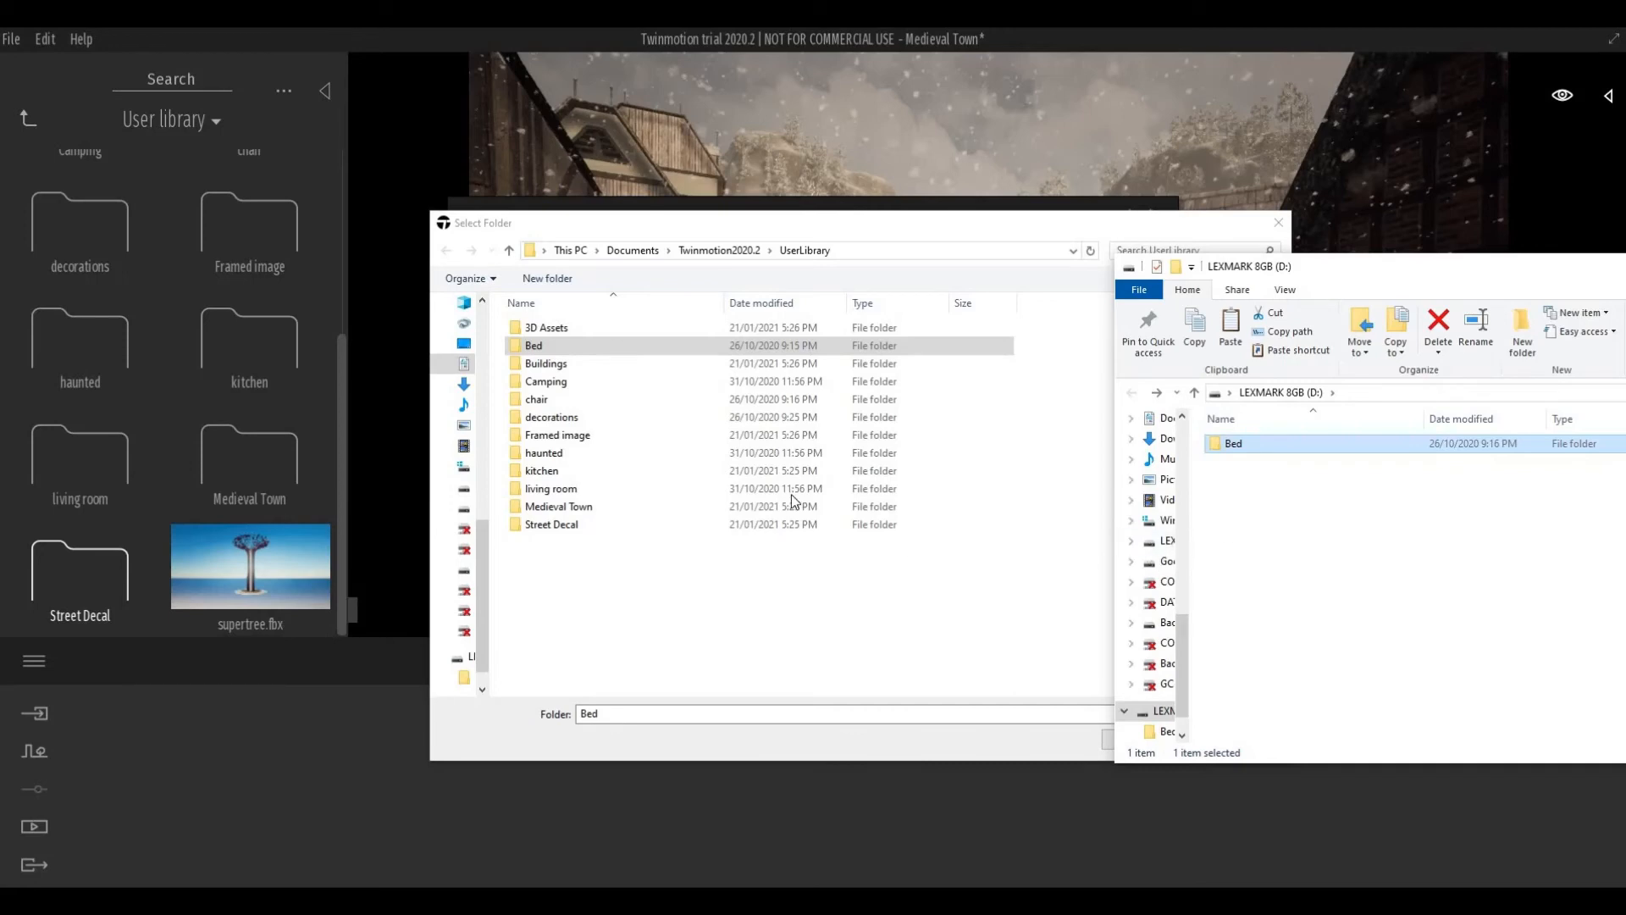
pyautogui.click(551, 488)
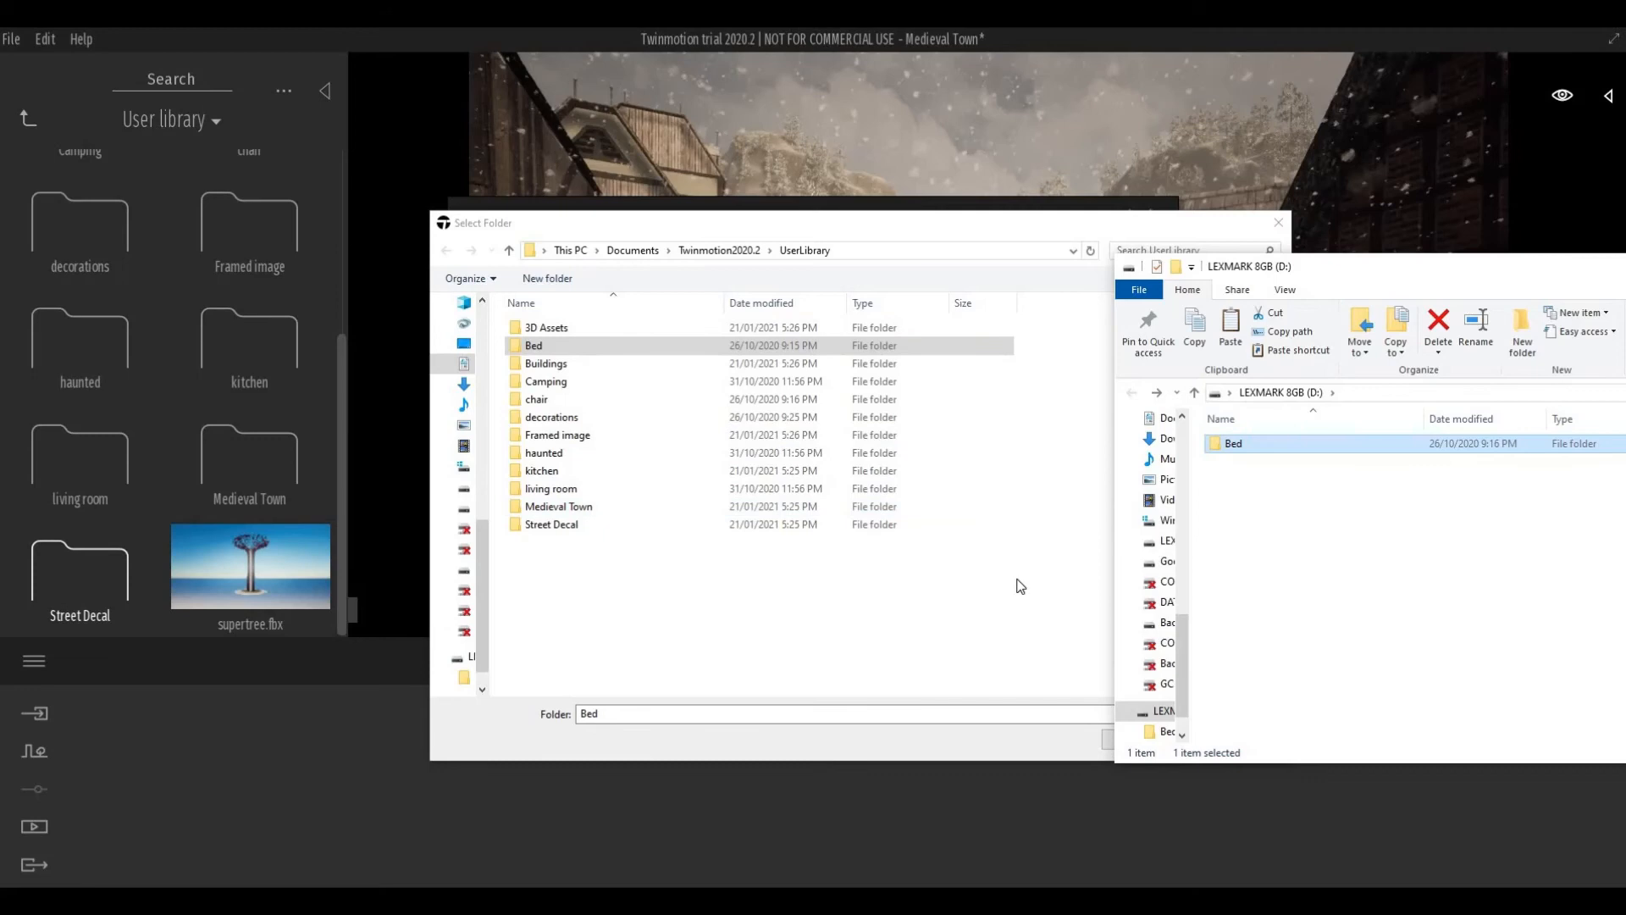
pyautogui.moveTo(835, 547)
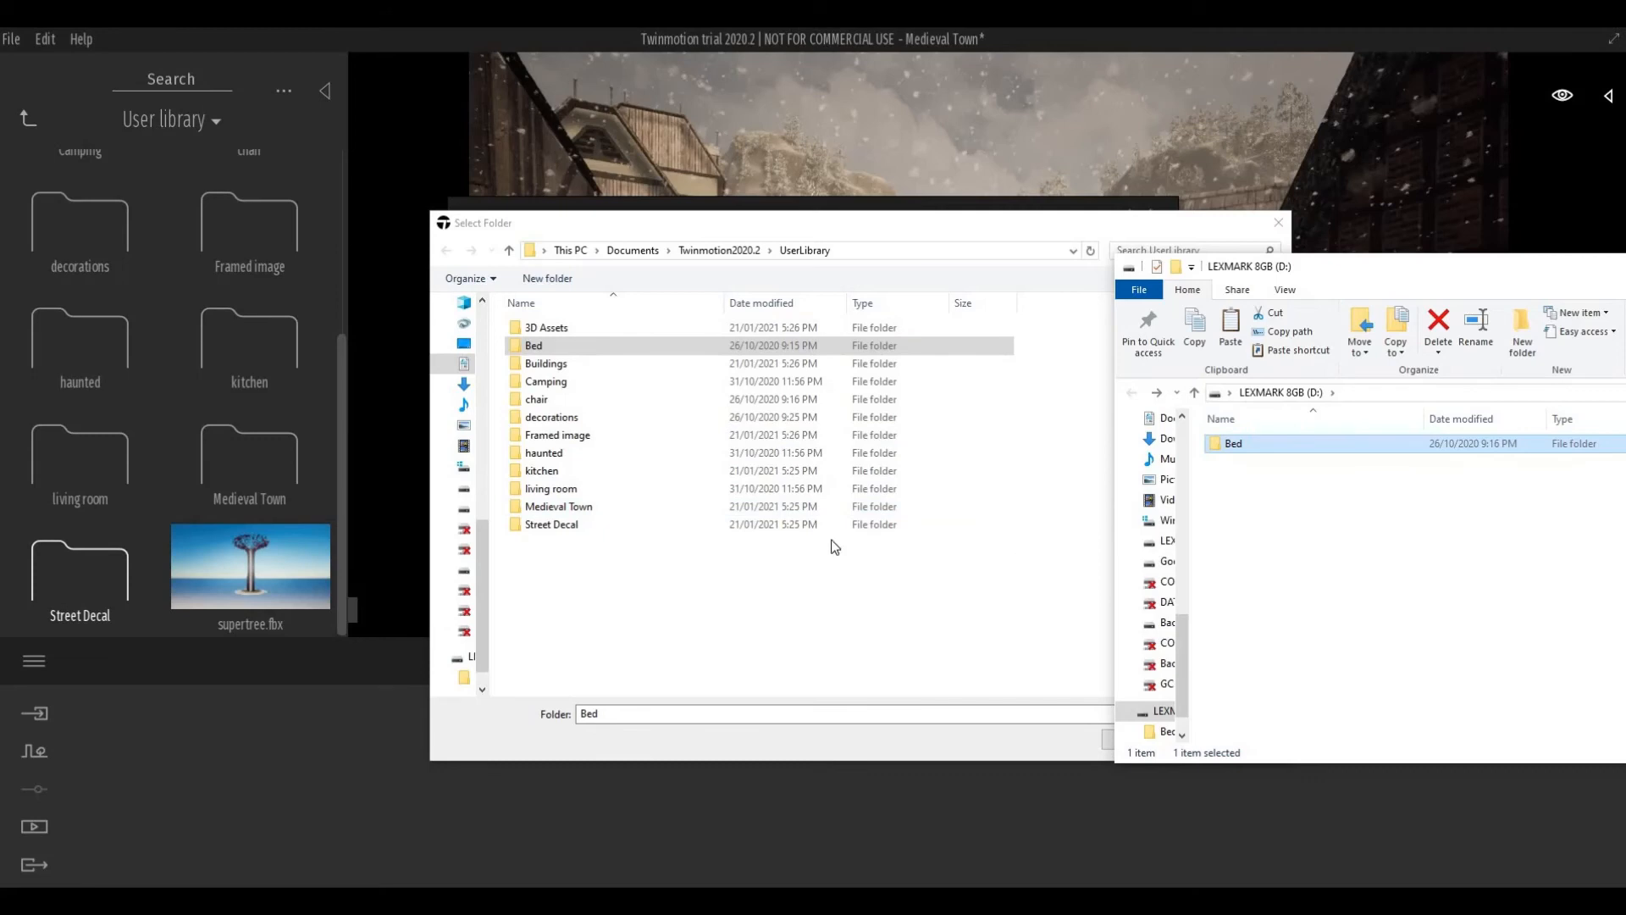
pyautogui.moveTo(816, 557)
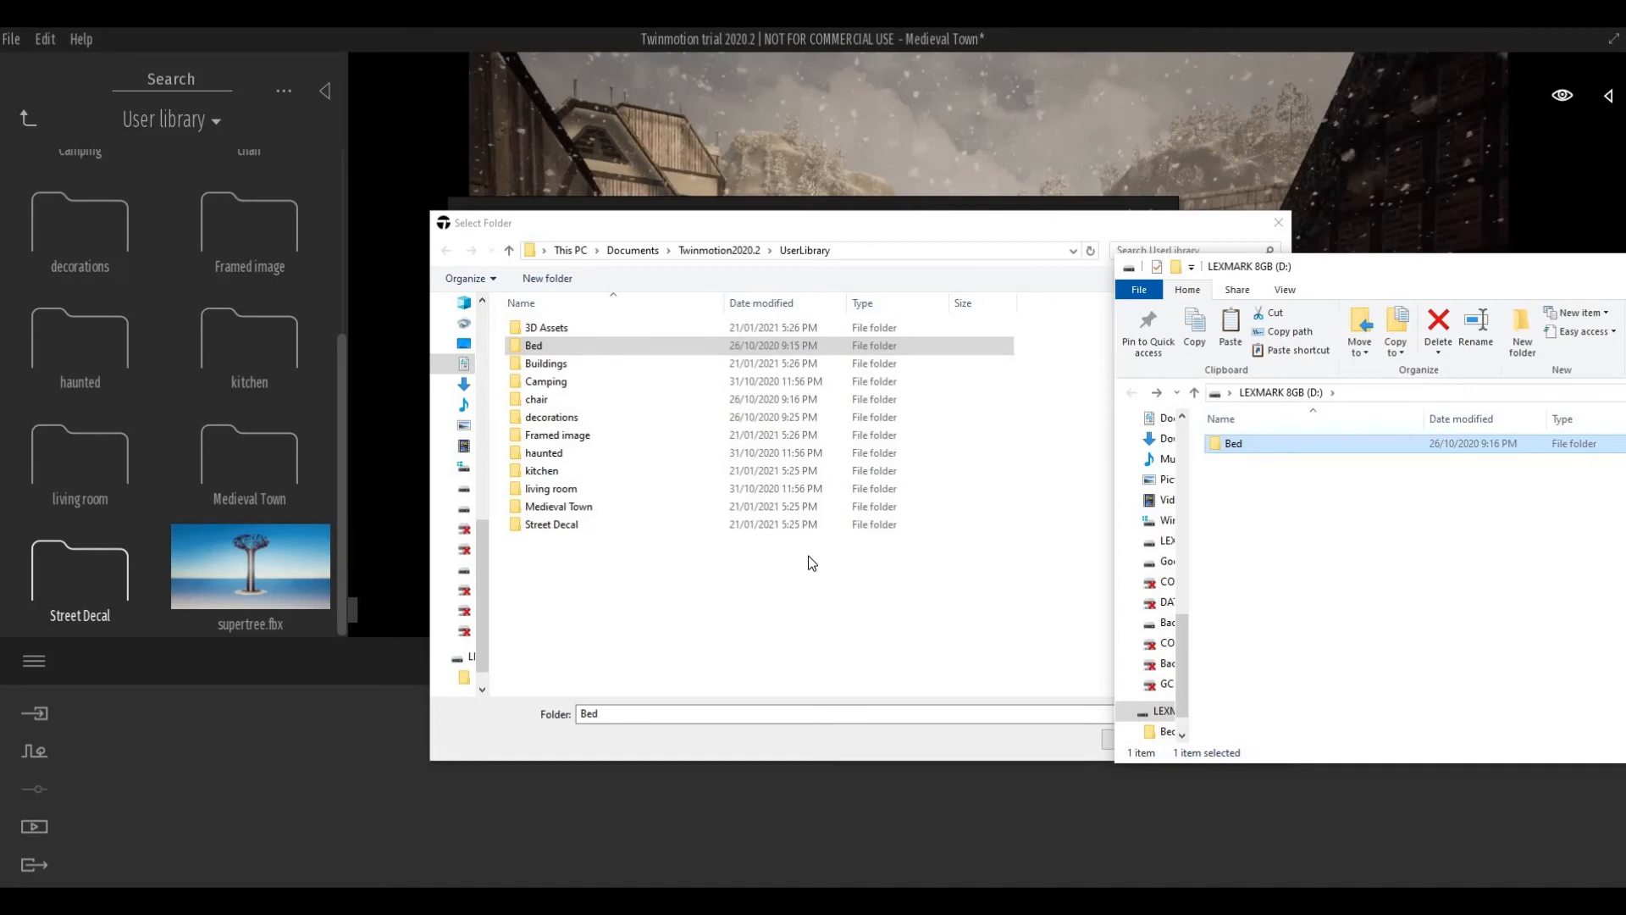
pyautogui.moveTo(459, 271)
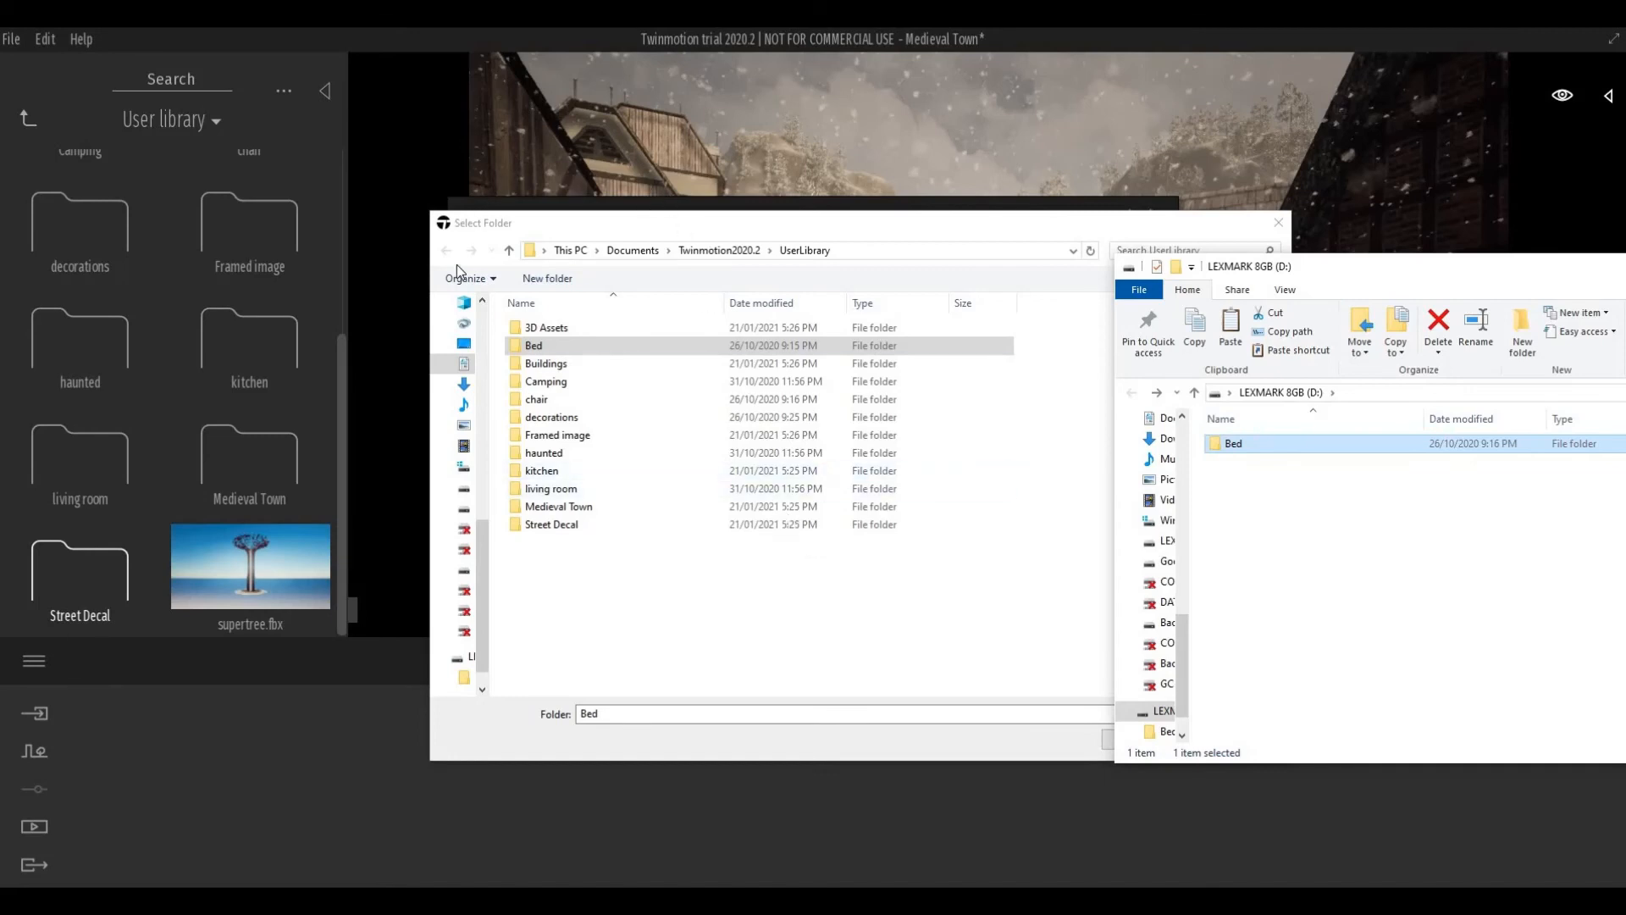
pyautogui.moveTo(109, 239)
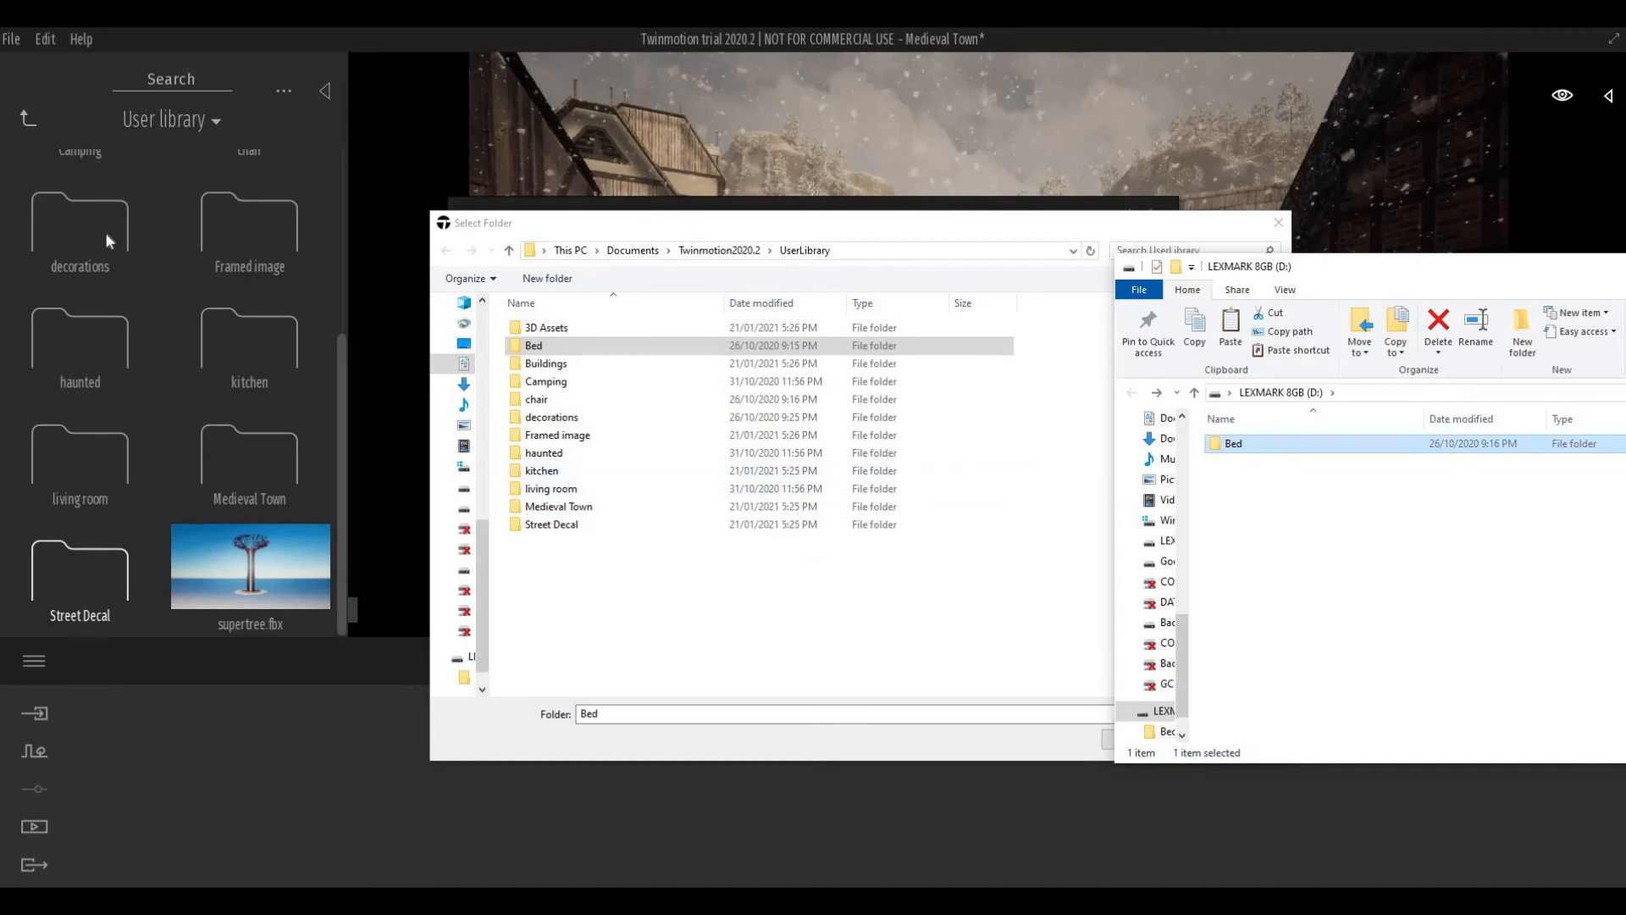